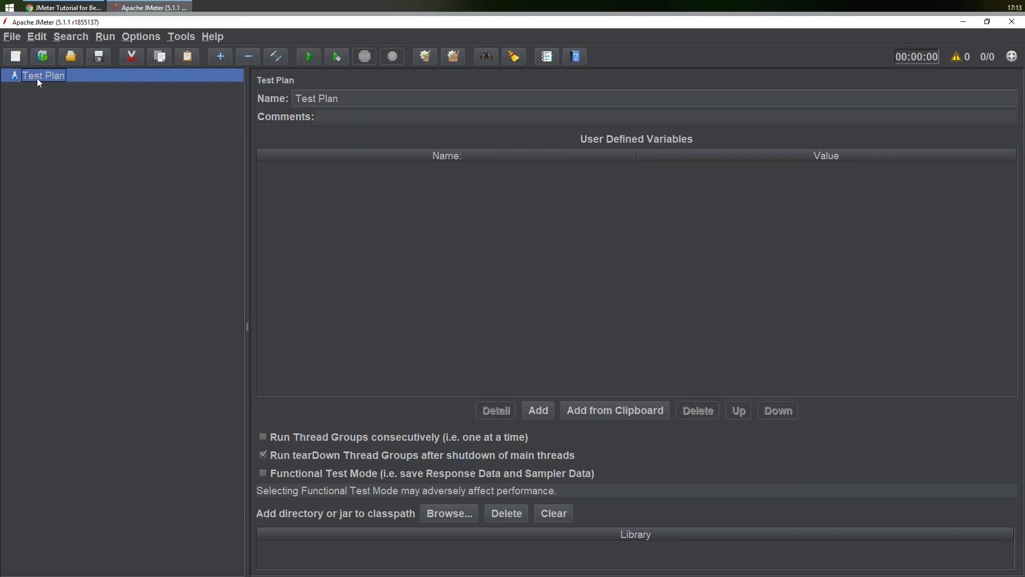
# Add an HTTP(S) Test Script Recorder to Test Plan under Non-Test Elements.
pyautogui.rightClick(44, 75)
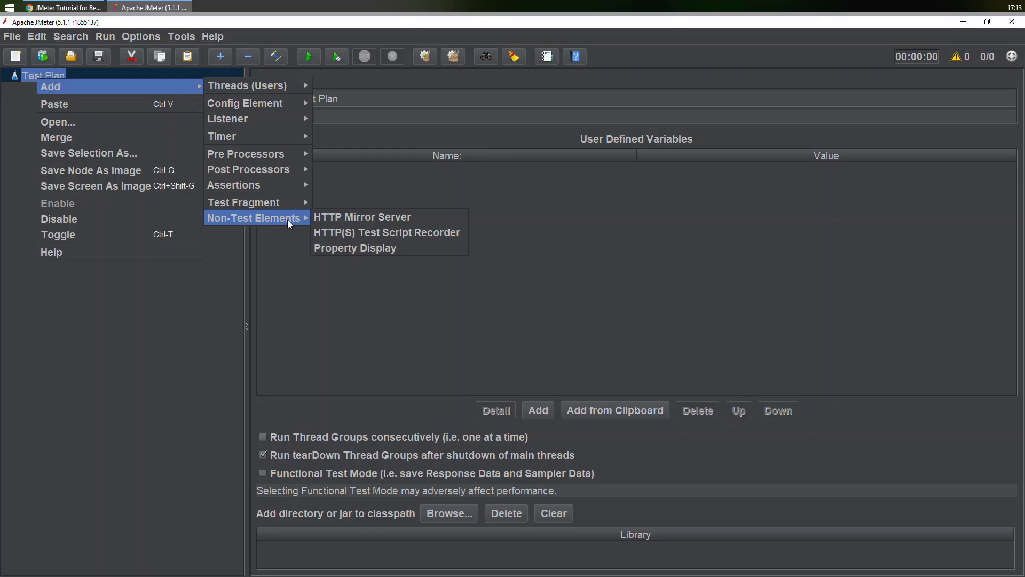
pyautogui.moveTo(388, 232)
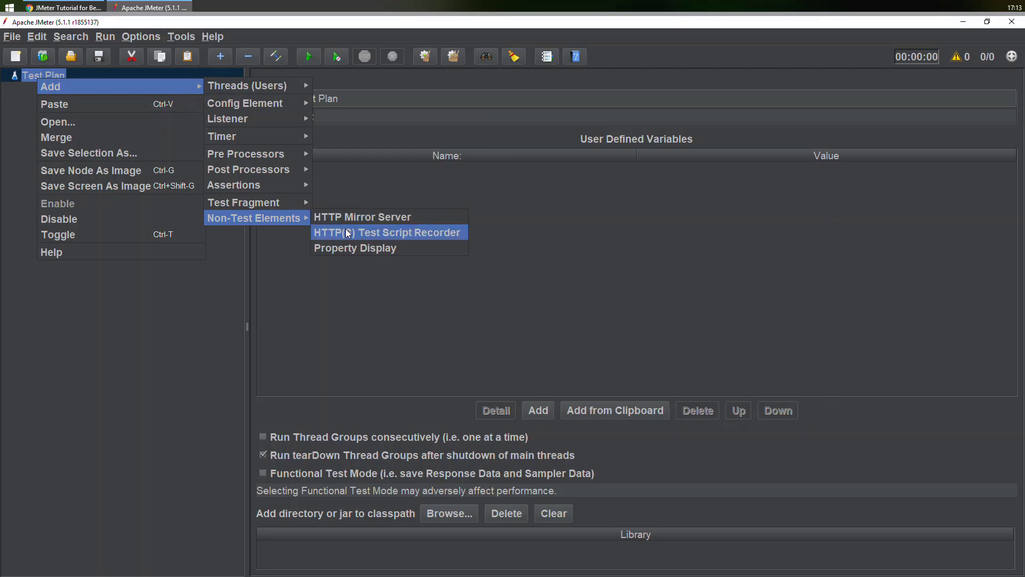
pyautogui.click(389, 232)
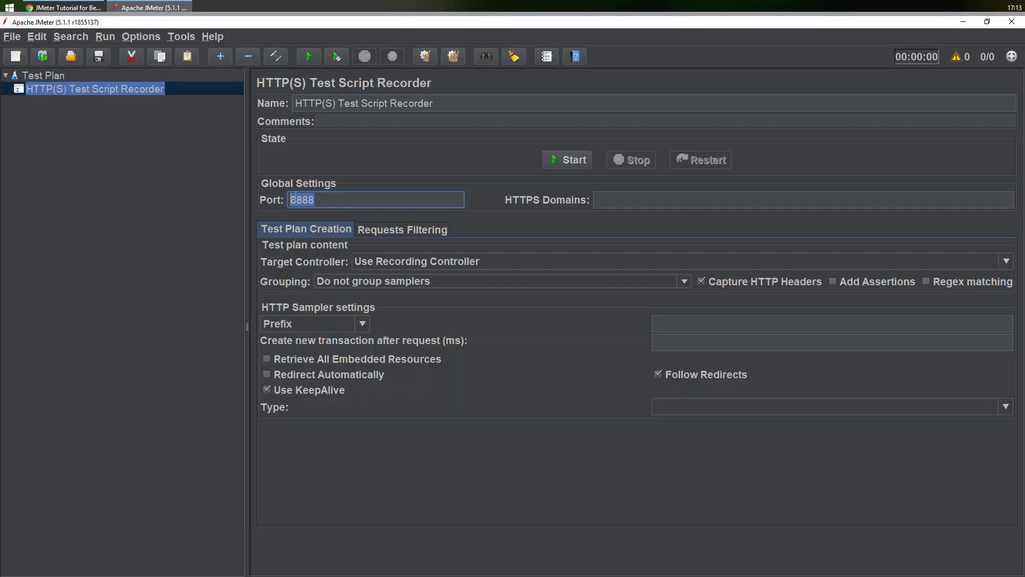
pyautogui.moveTo(283, 199)
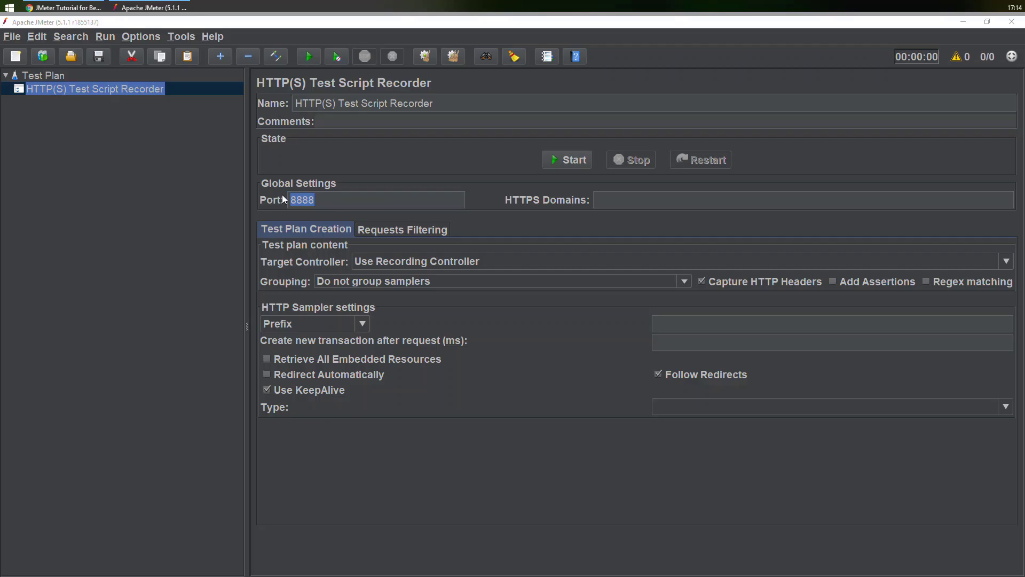
pyautogui.click(9, 7)
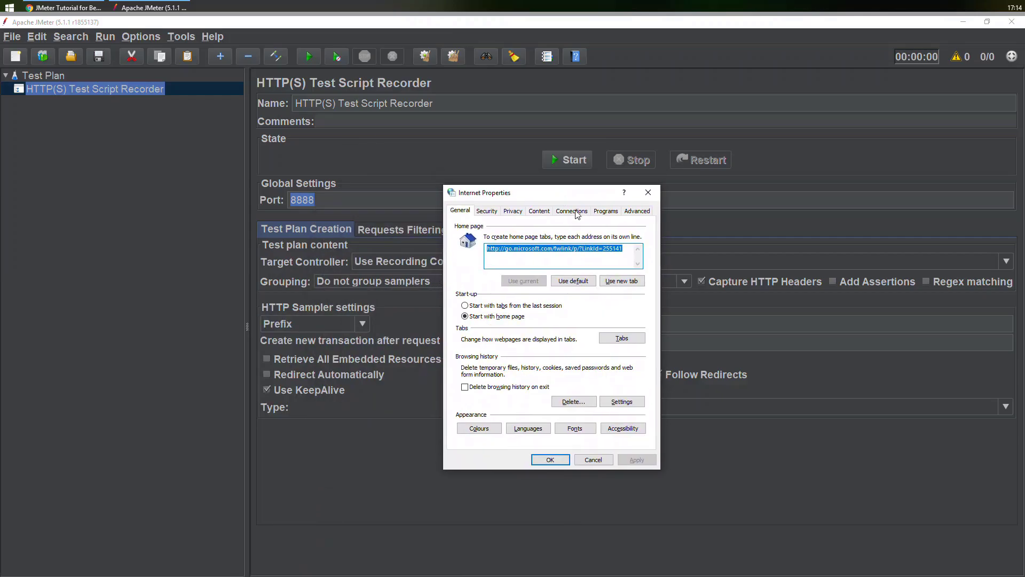
# Confirm the LAN proxy is localhost:8888 and close Internet Properties with OK.
pyautogui.click(619, 399)
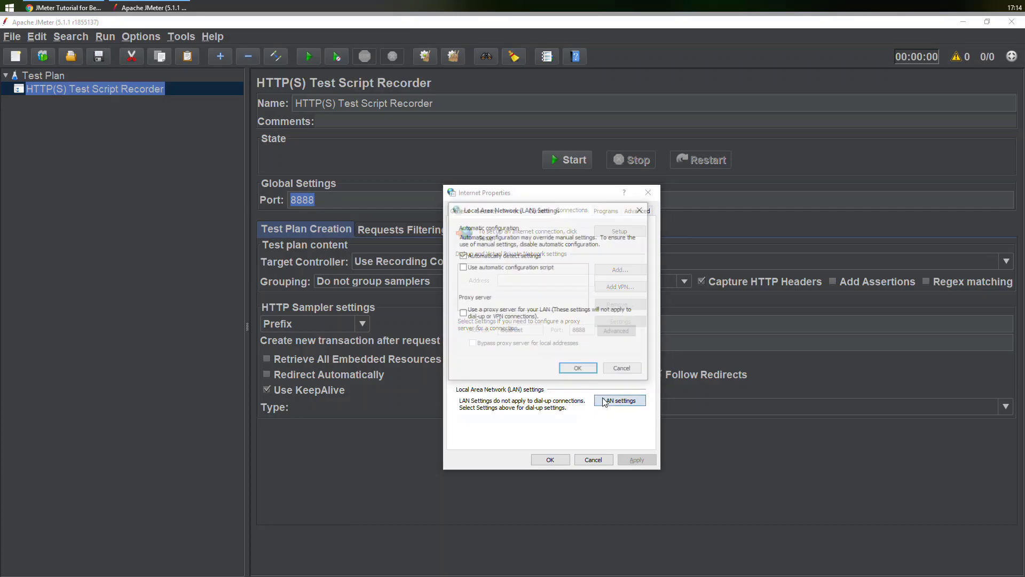
pyautogui.click(618, 399)
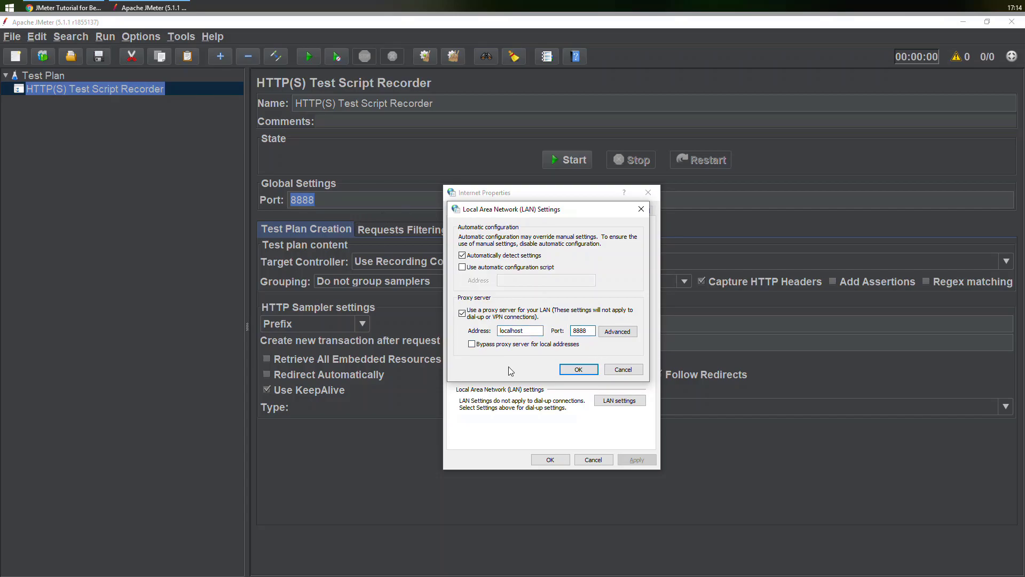
pyautogui.click(578, 369)
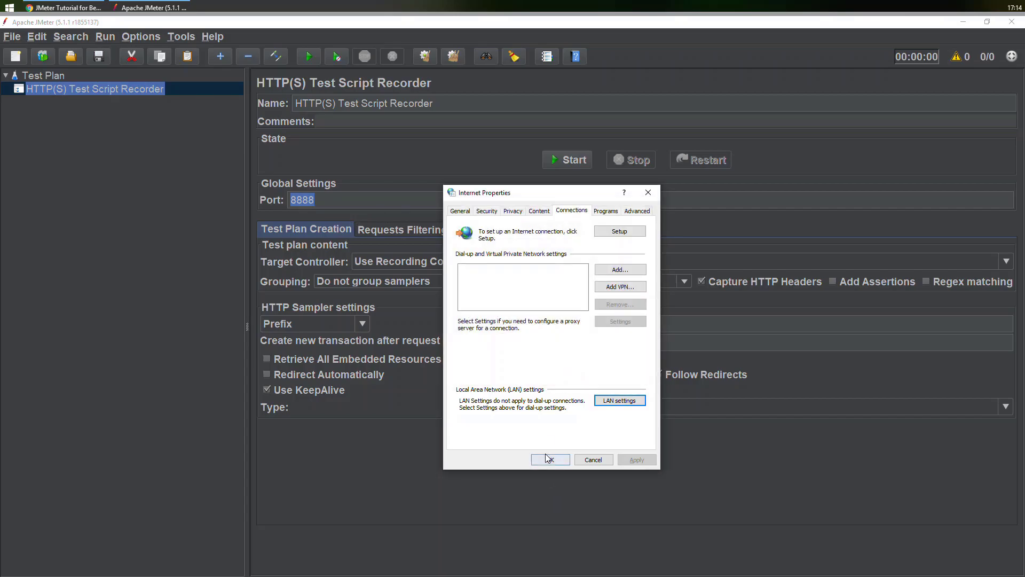
pyautogui.click(549, 459)
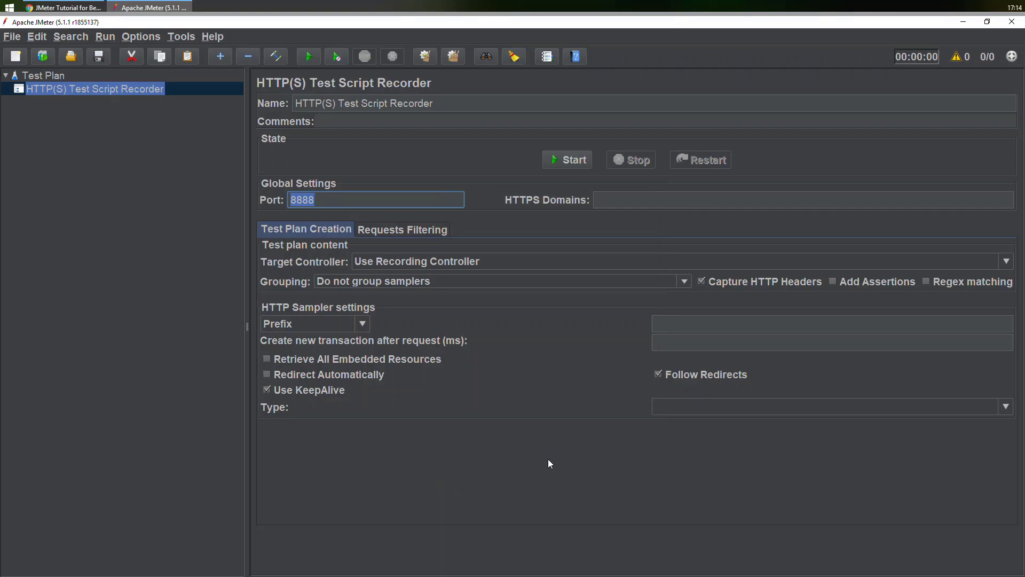
pyautogui.moveTo(551, 461)
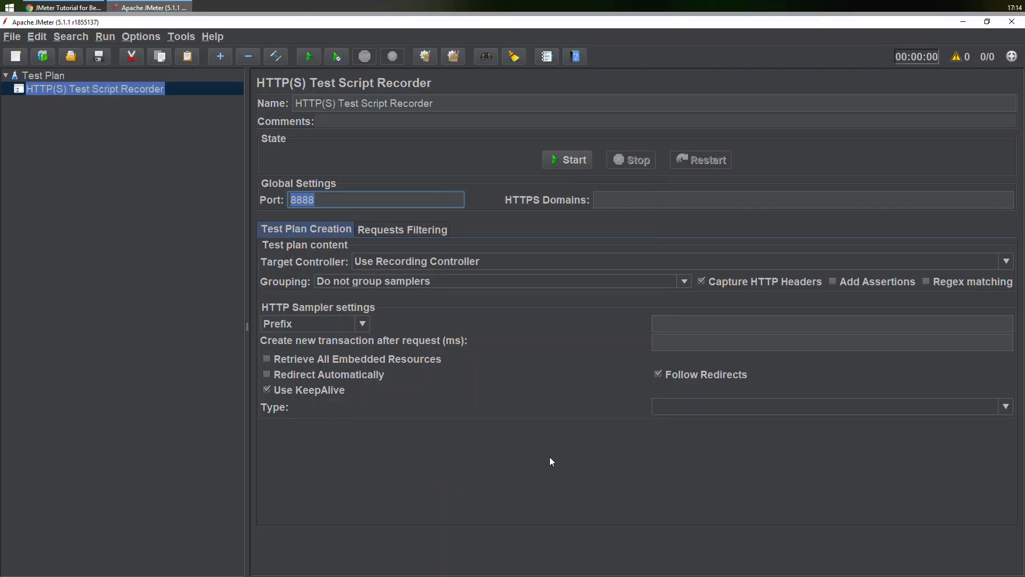
pyautogui.moveTo(567, 160)
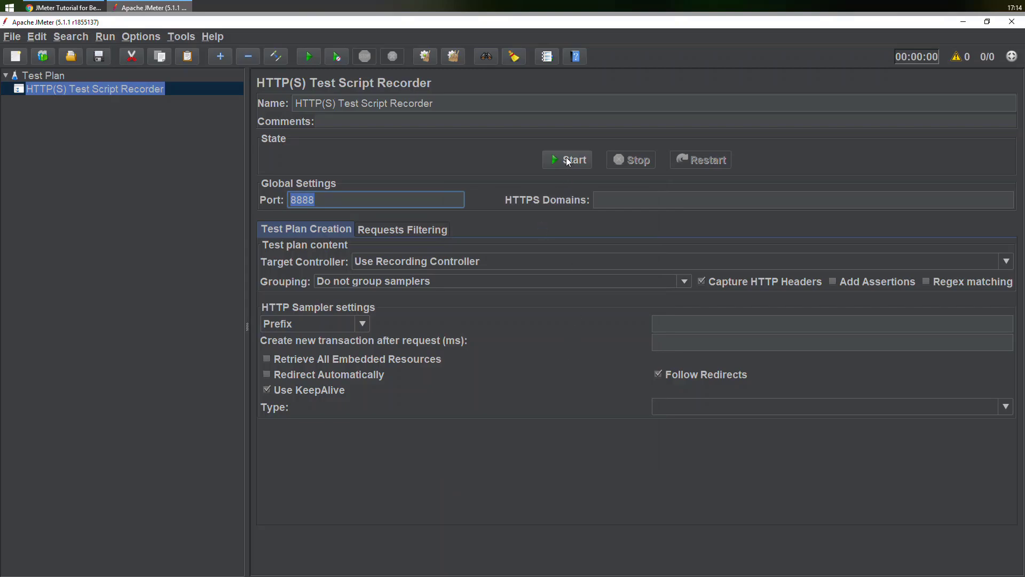
pyautogui.click(566, 160)
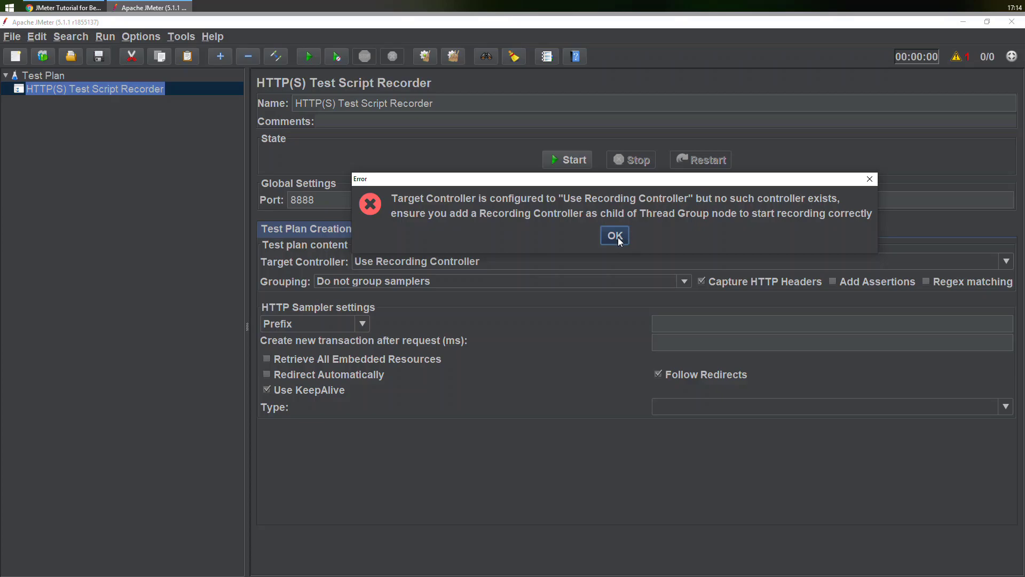
pyautogui.click(614, 235)
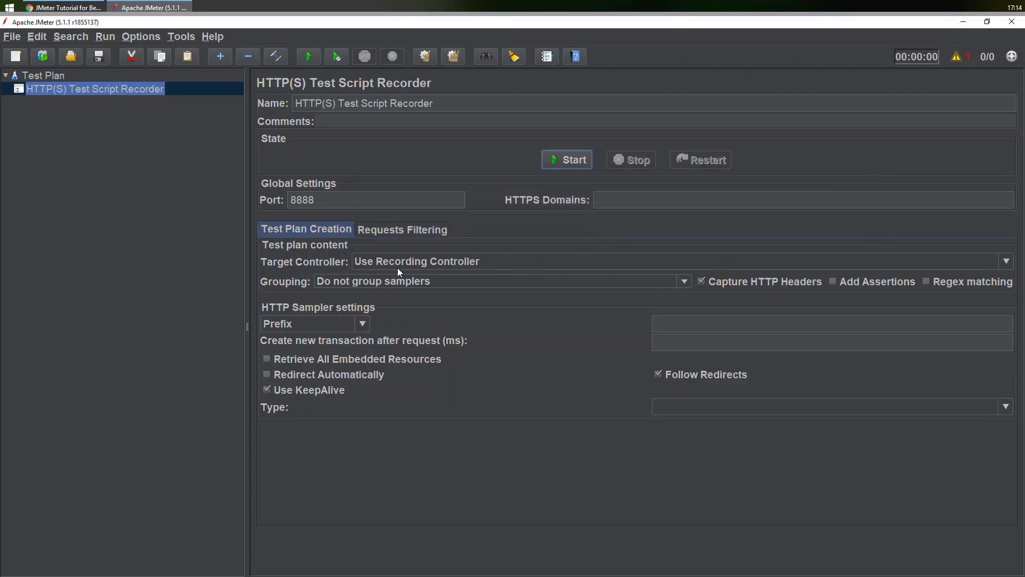
# Set the recorder's Target Controller to Test Plan > HTTP(S) Test Script Recorder.
pyautogui.click(1014, 260)
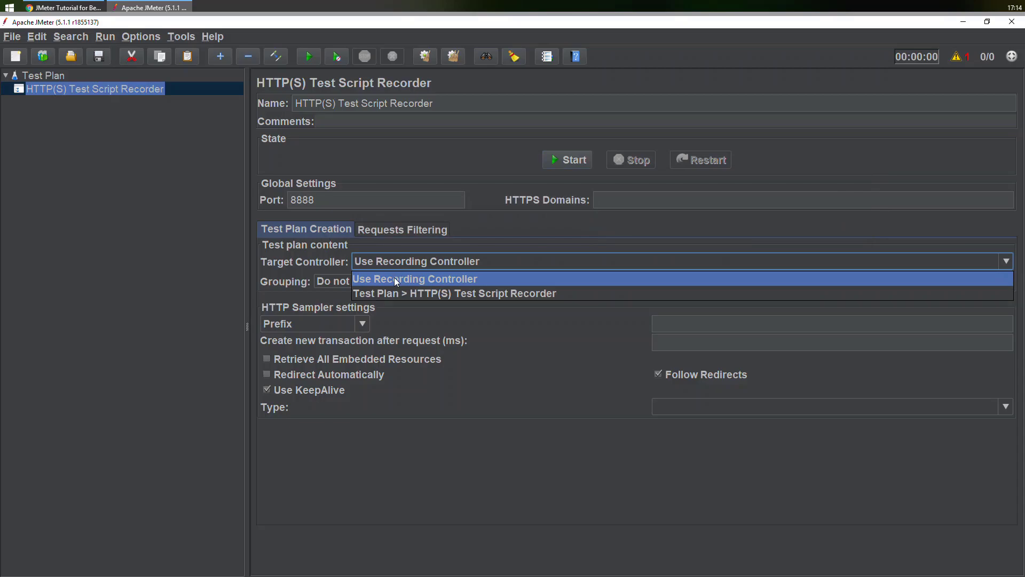
pyautogui.click(454, 293)
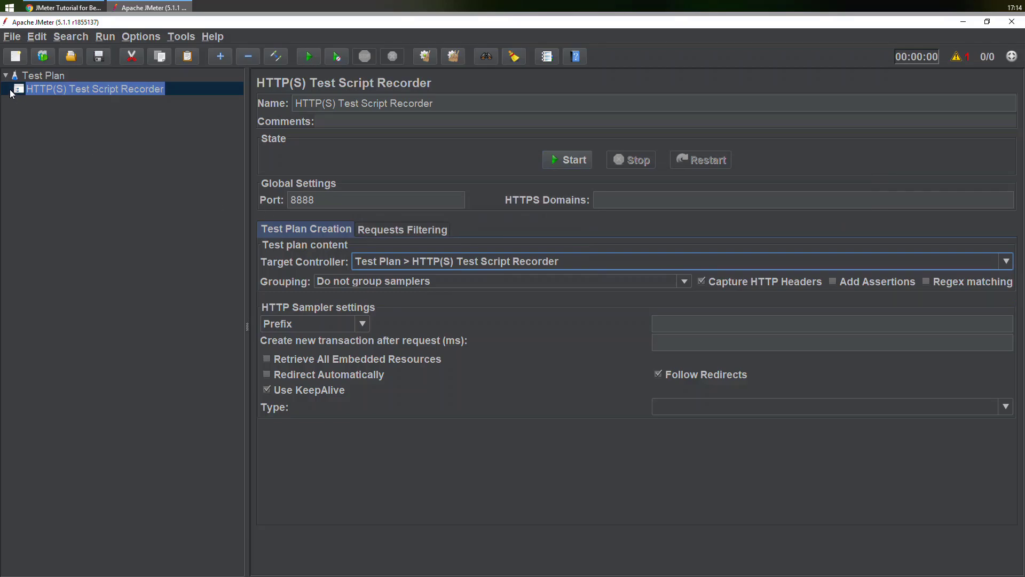
pyautogui.click(43, 75)
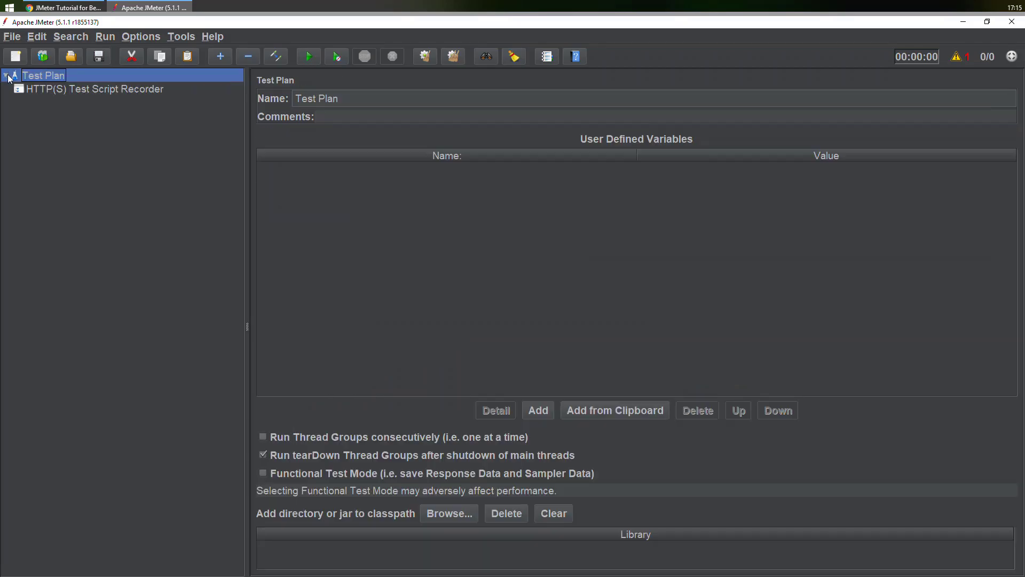
pyautogui.click(94, 88)
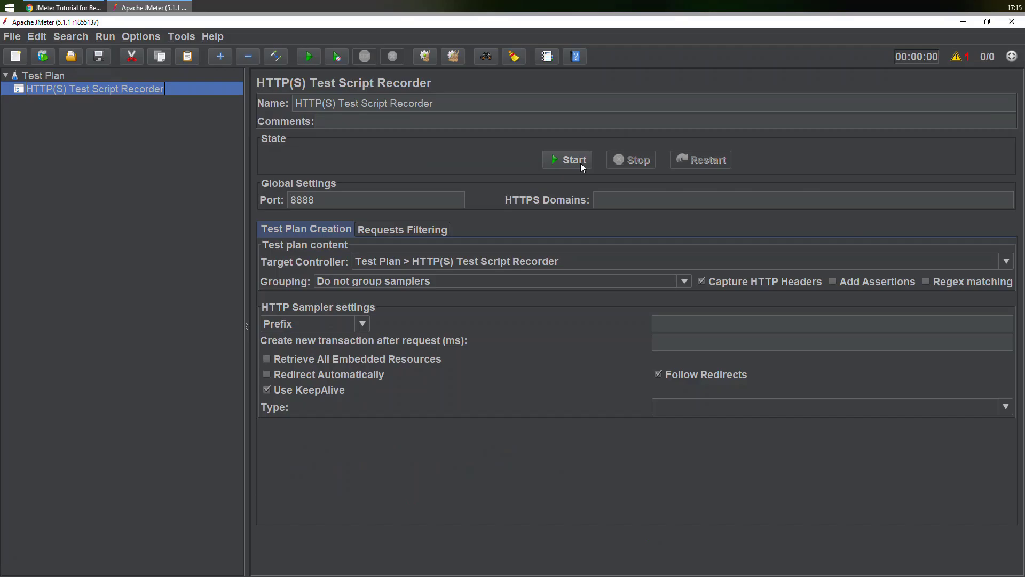
# Start the recorder and dismiss the root CA certificate notice.
pyautogui.click(566, 159)
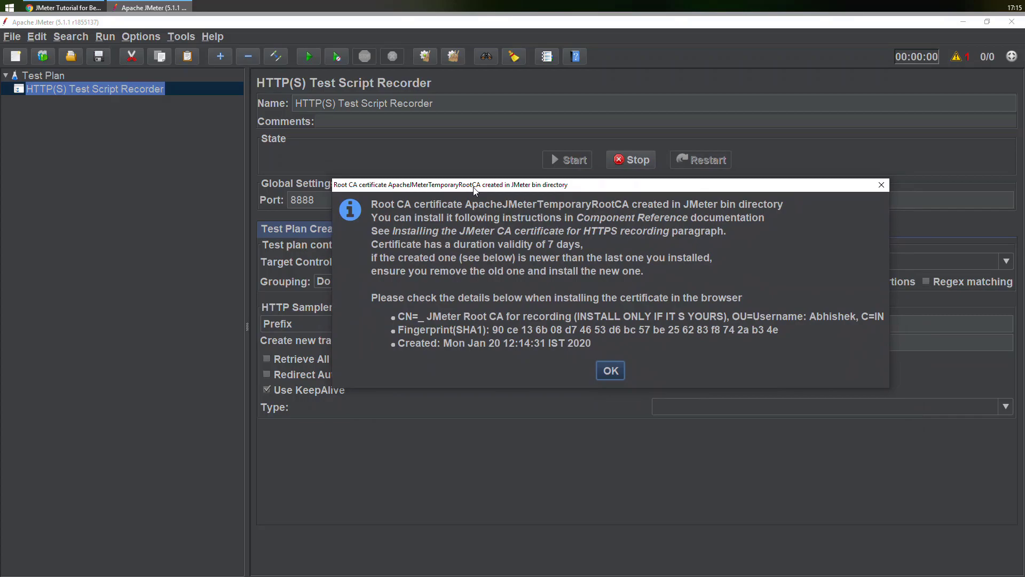
pyautogui.click(609, 370)
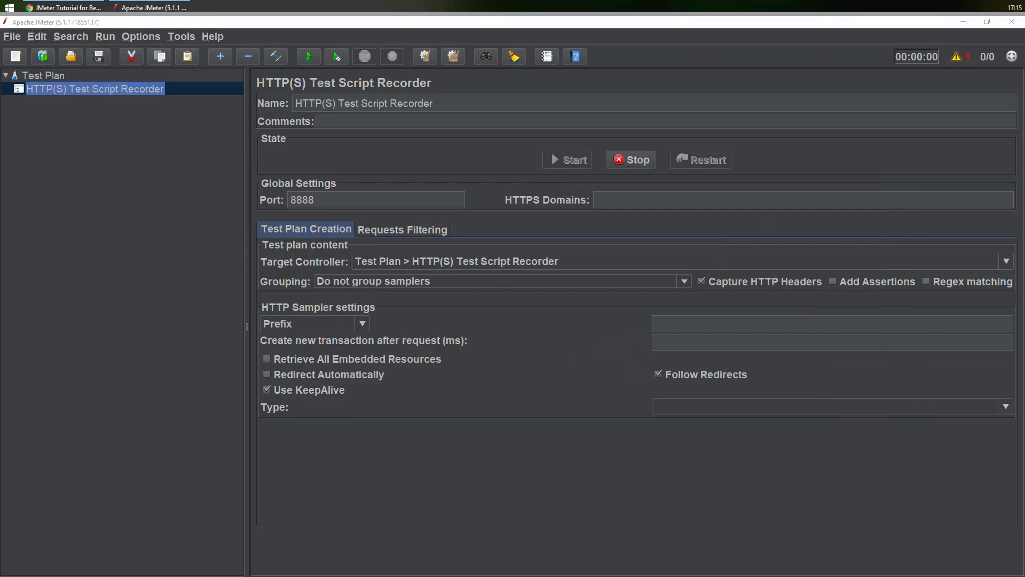
pyautogui.click(62, 6)
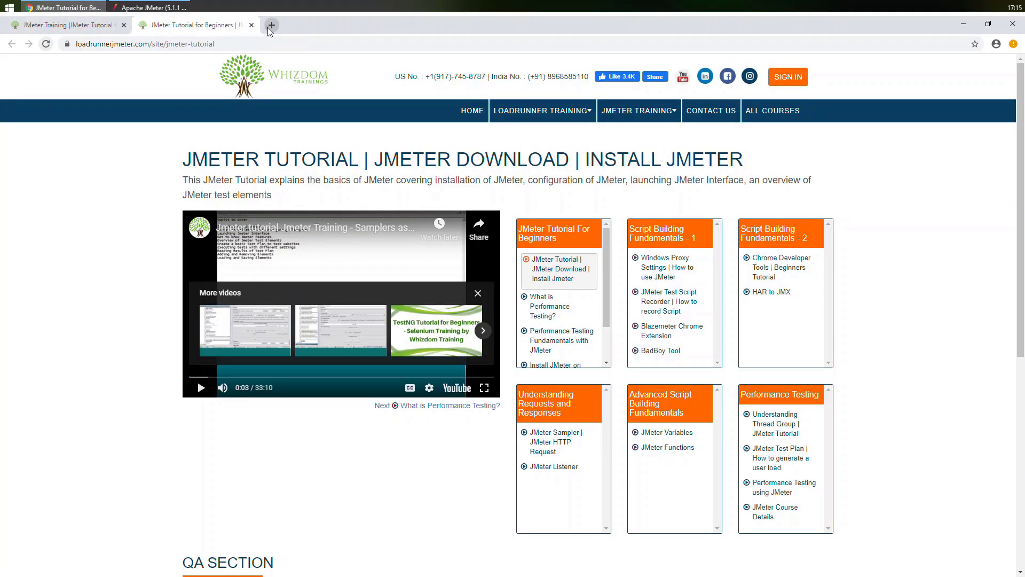
# Load jmeter.apache.org in a new Chrome tab.
pyautogui.click(270, 25)
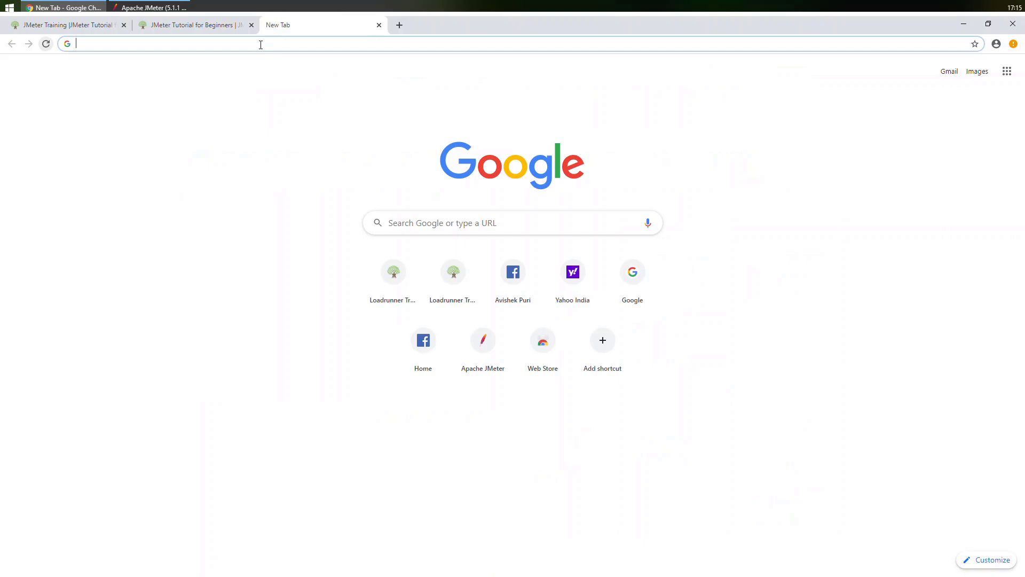
pyautogui.write('jmeter.apache.org')
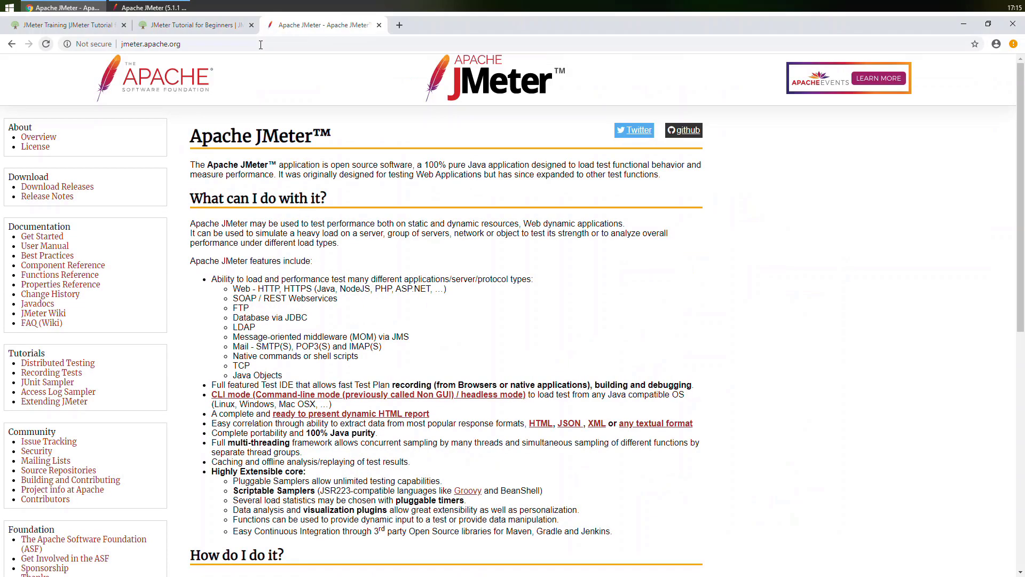
pyautogui.moveTo(60, 284)
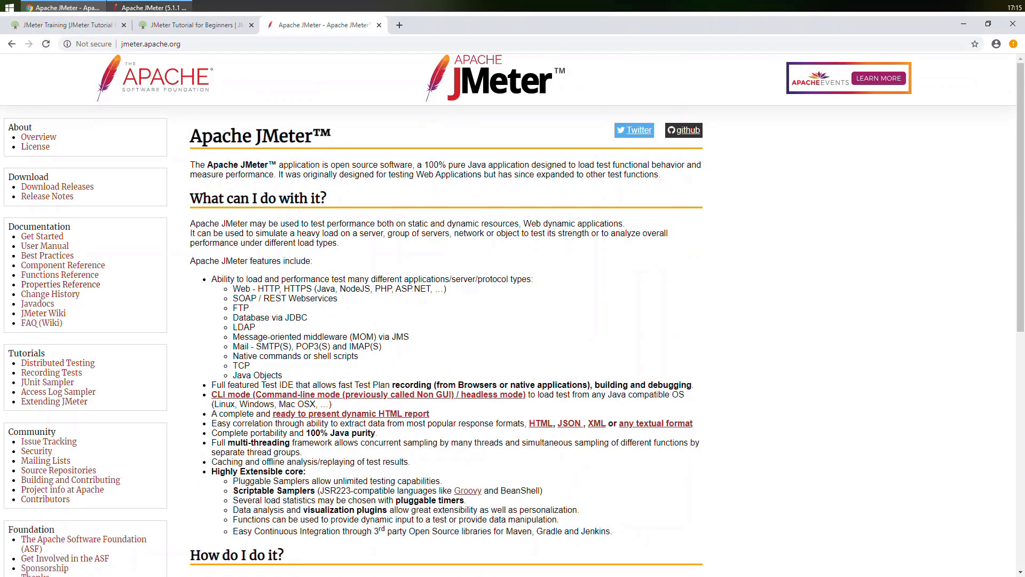
pyautogui.click(149, 7)
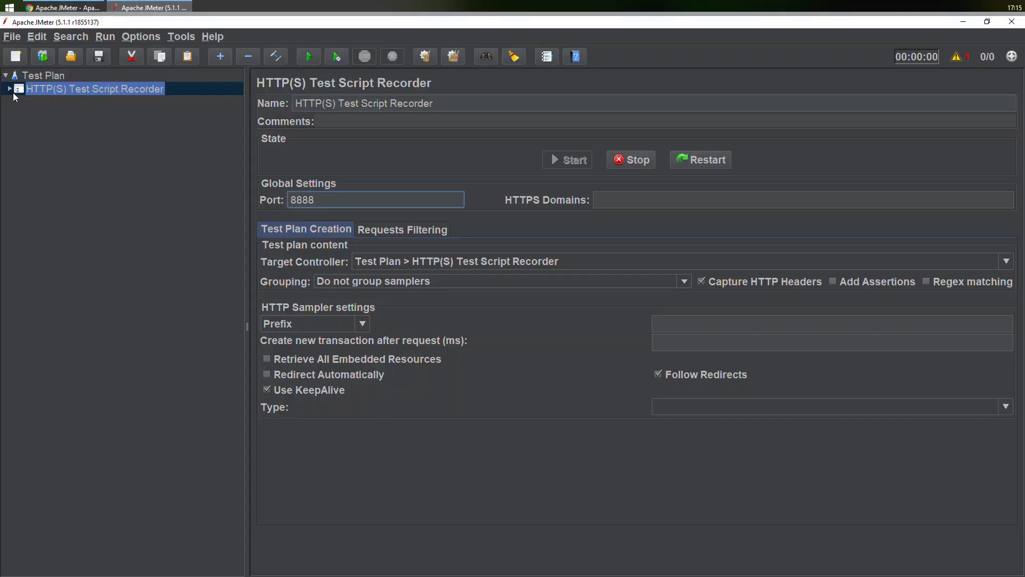
# Inspect the '1 /' request's server name jmeter.apache.org and protocol http.
pyautogui.click(9, 88)
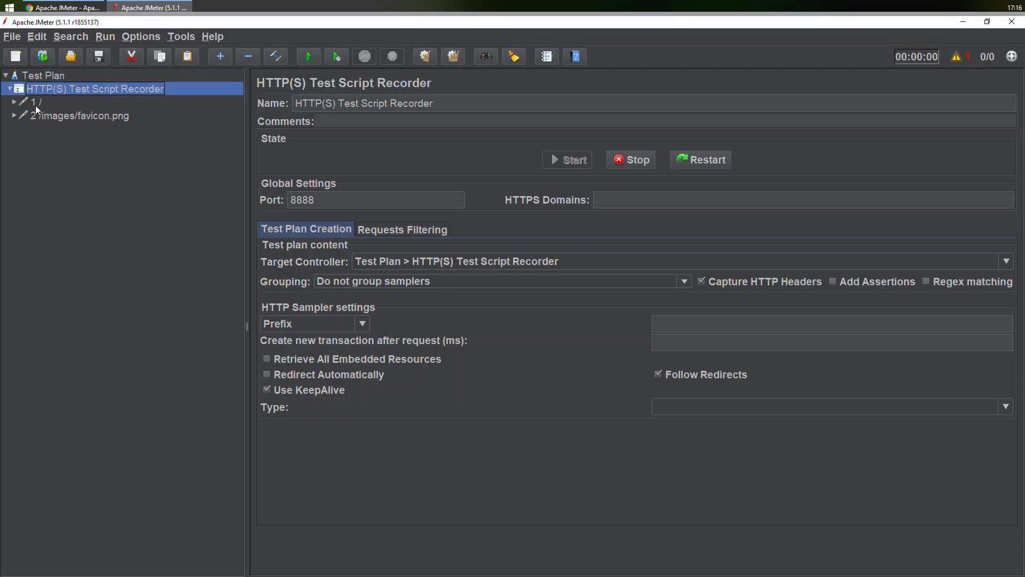
pyautogui.click(36, 102)
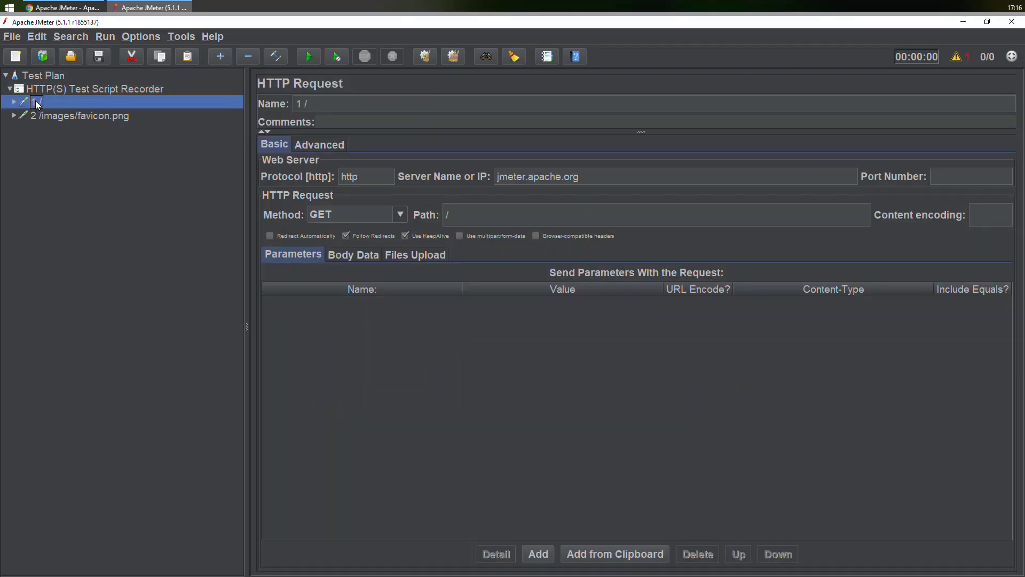
pyautogui.moveTo(574, 197)
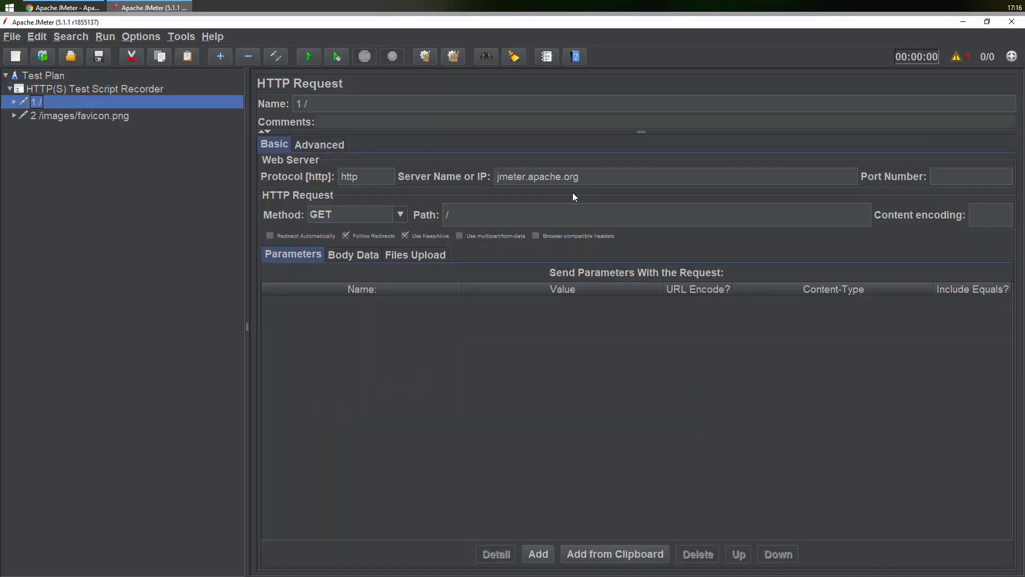
pyautogui.moveTo(457, 172)
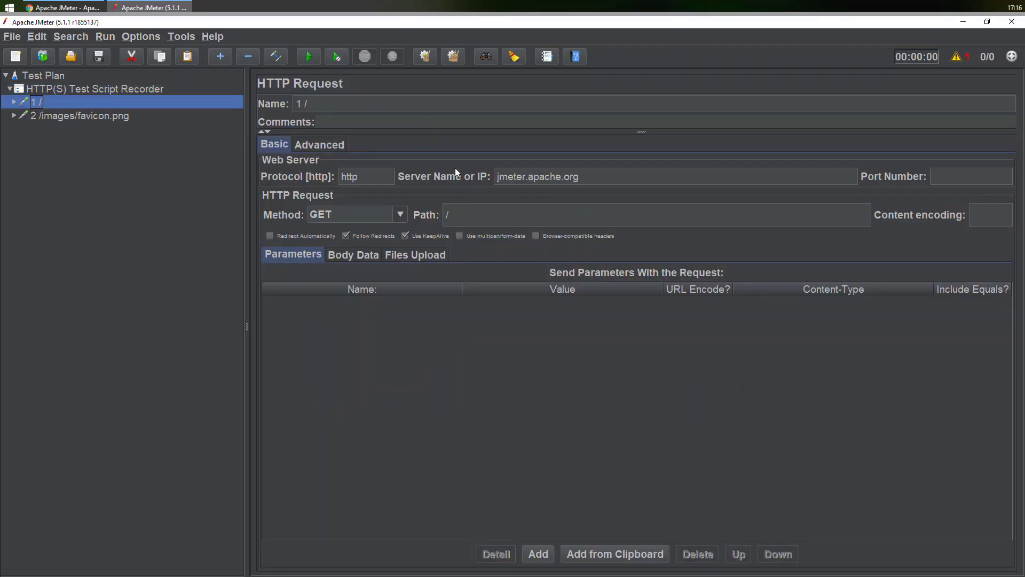
pyautogui.moveTo(176, 196)
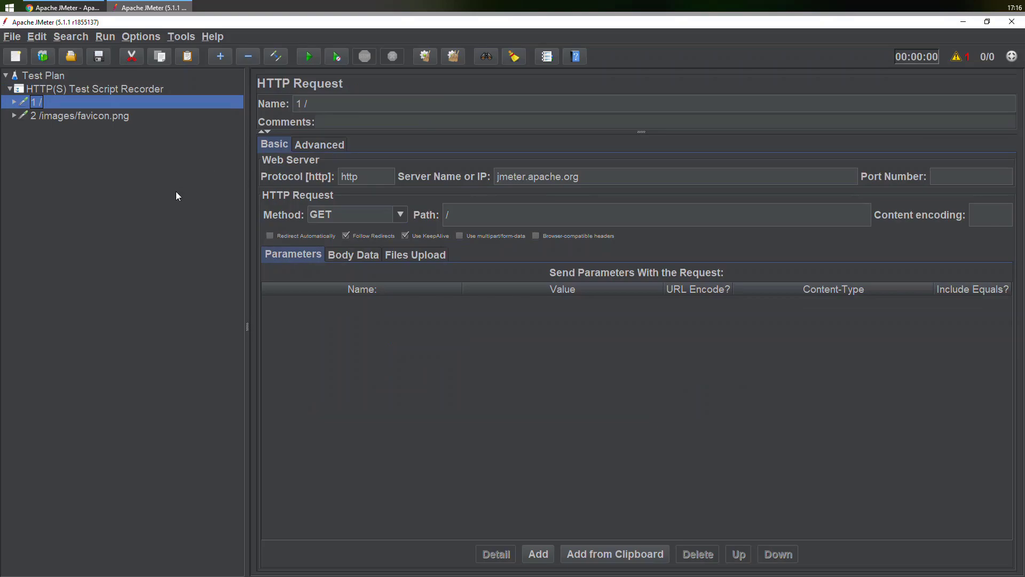
pyautogui.moveTo(166, 205)
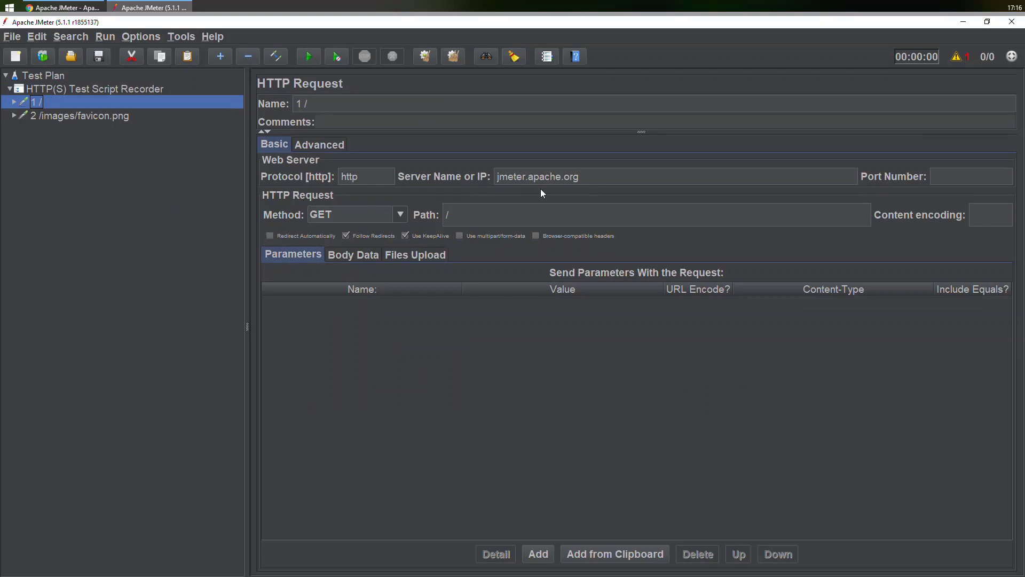
pyautogui.doubleClick(537, 177)
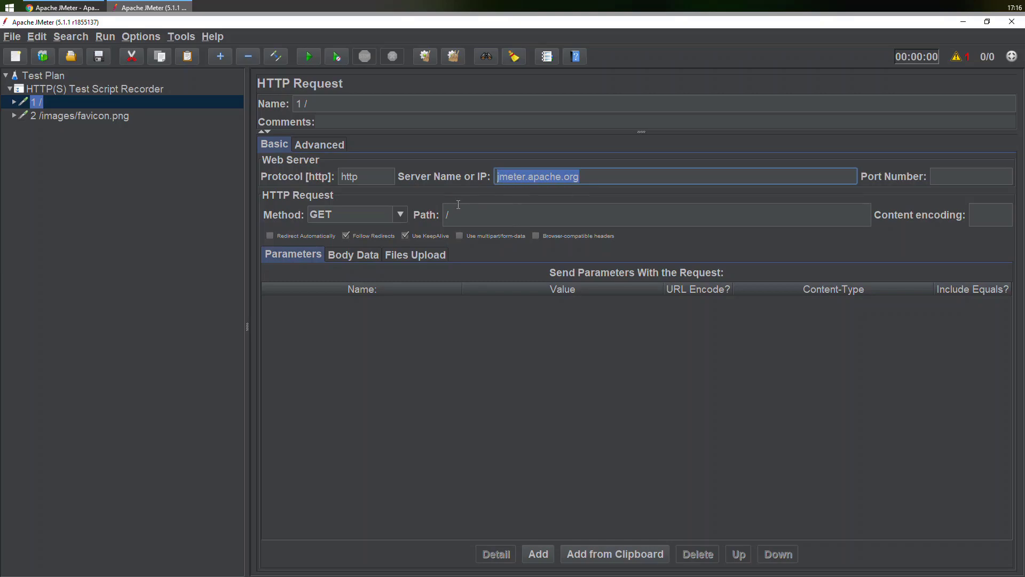
pyautogui.click(364, 176)
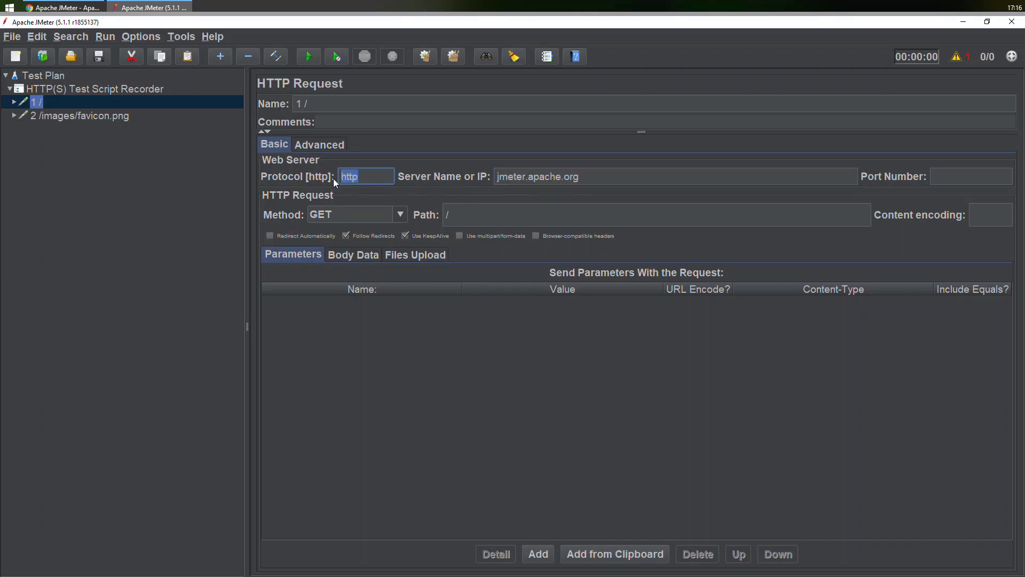
pyautogui.moveTo(43, 119)
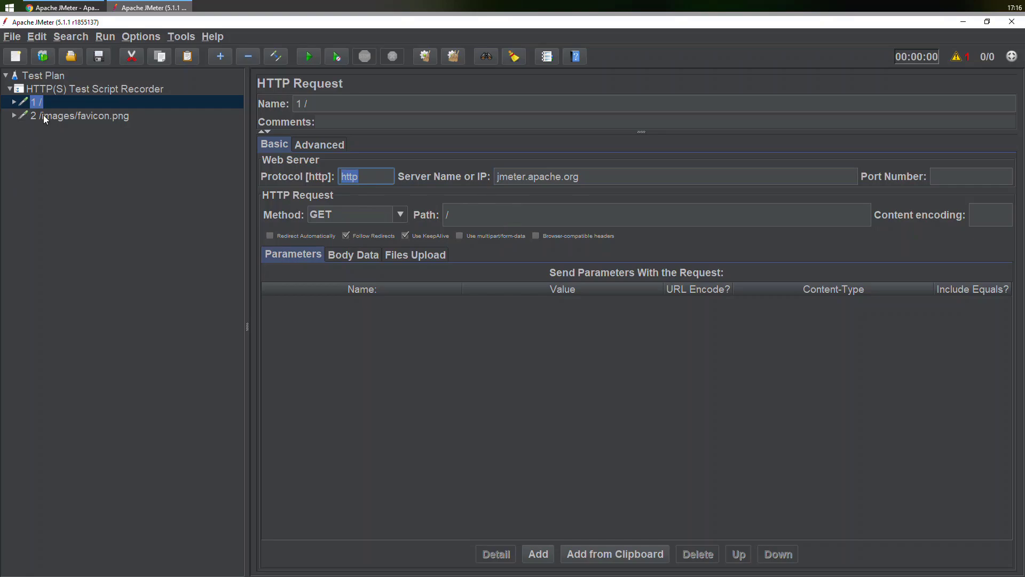
pyautogui.click(82, 116)
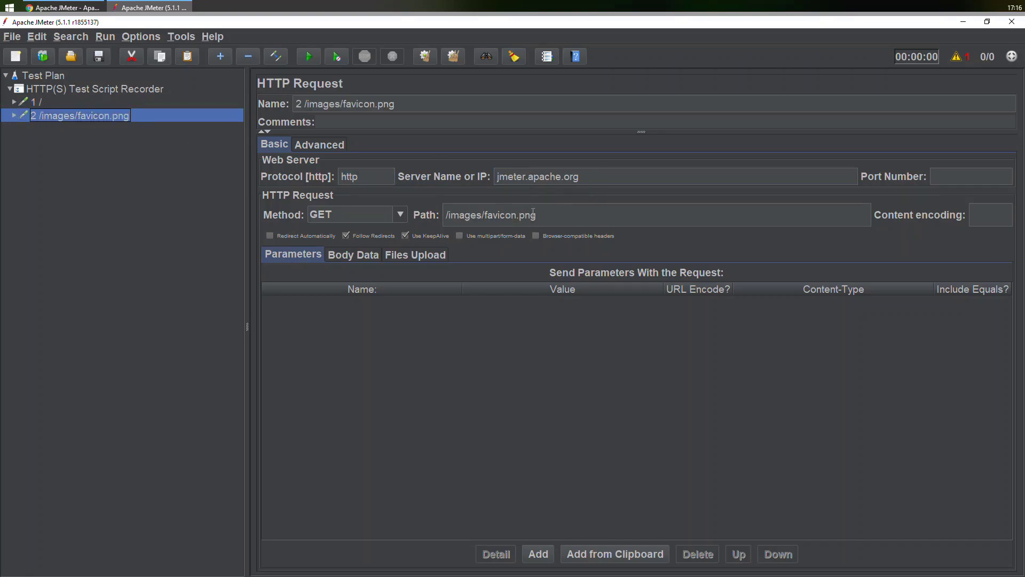
# Check the /images/favicon.png request's path and view its Advanced settings.
pyautogui.tripleClick(490, 215)
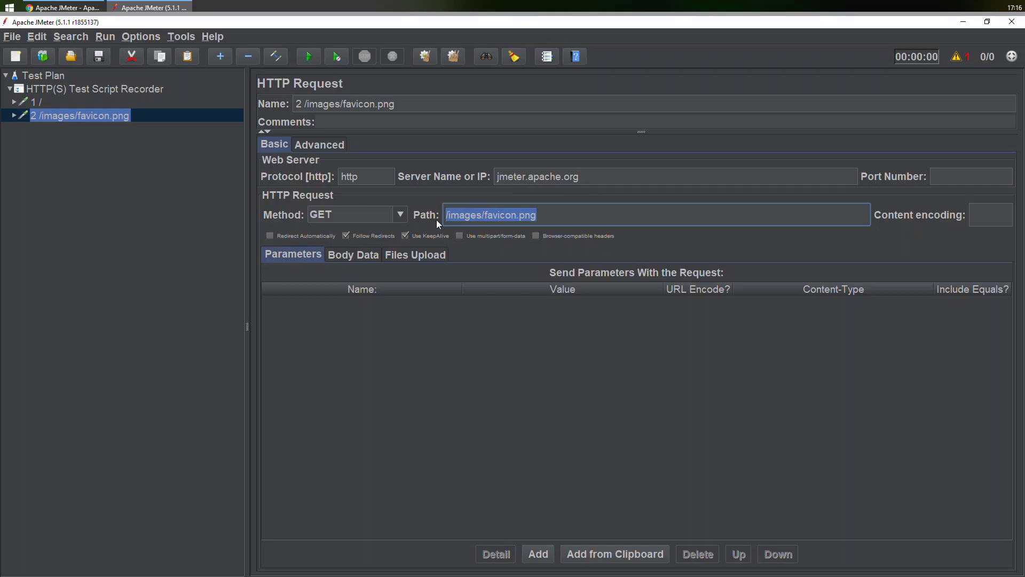
pyautogui.click(62, 7)
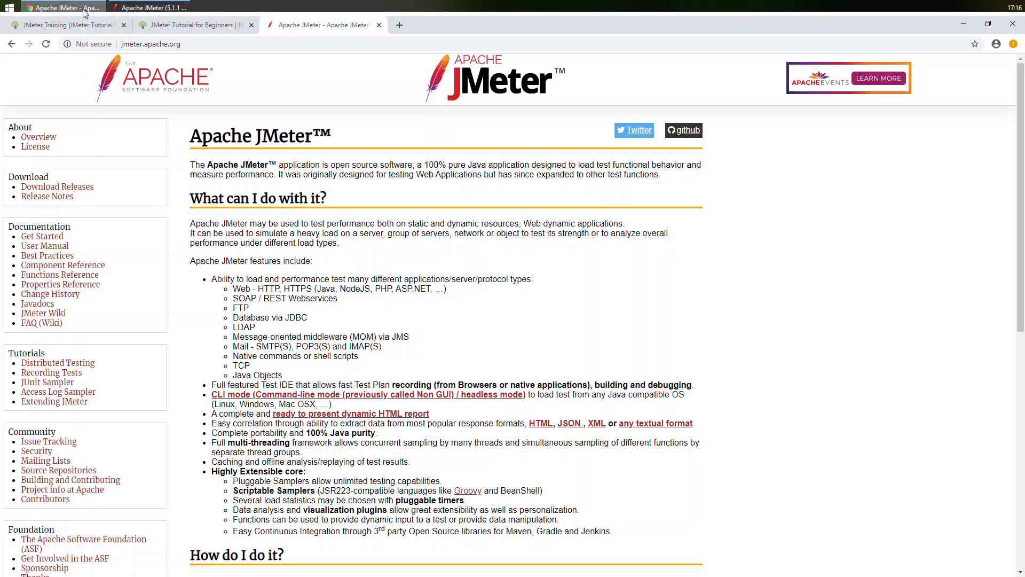
pyautogui.click(151, 7)
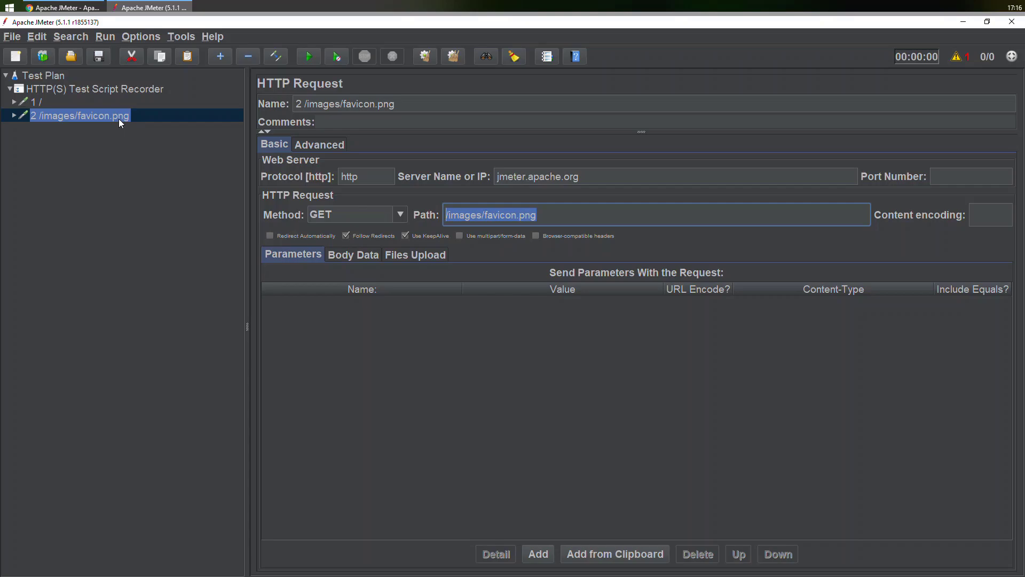
pyautogui.moveTo(44, 82)
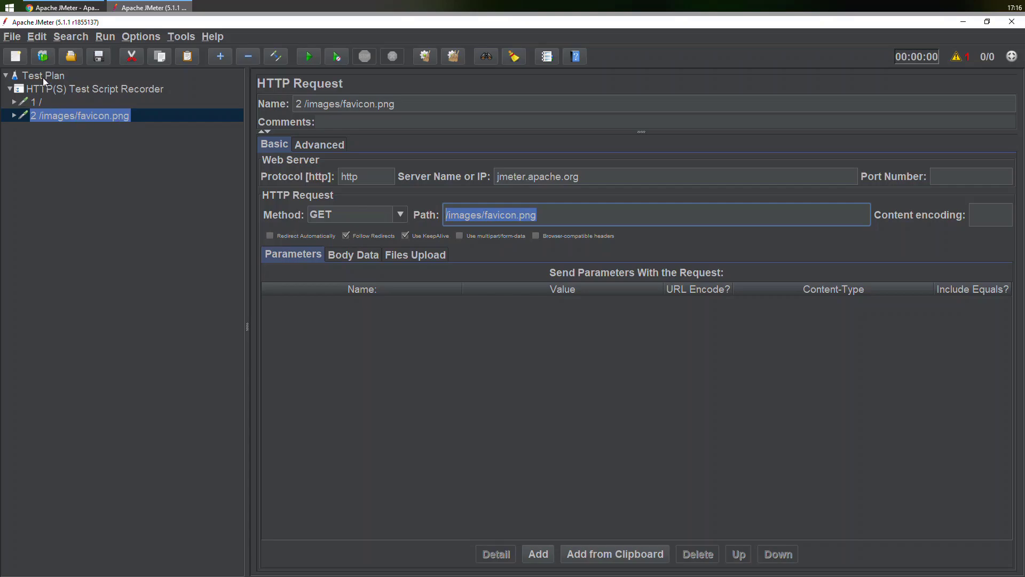
pyautogui.moveTo(439, 163)
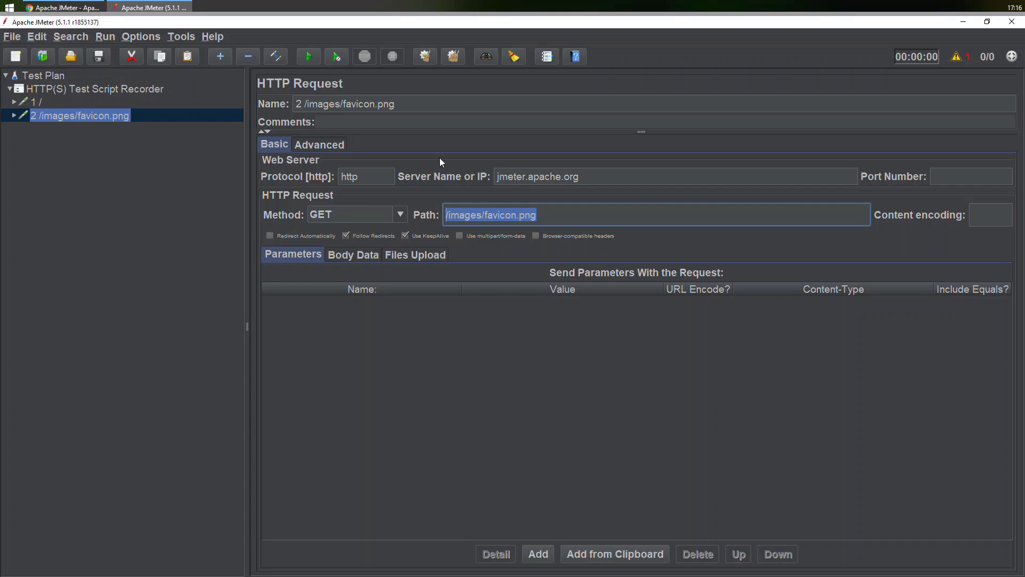
pyautogui.moveTo(437, 173)
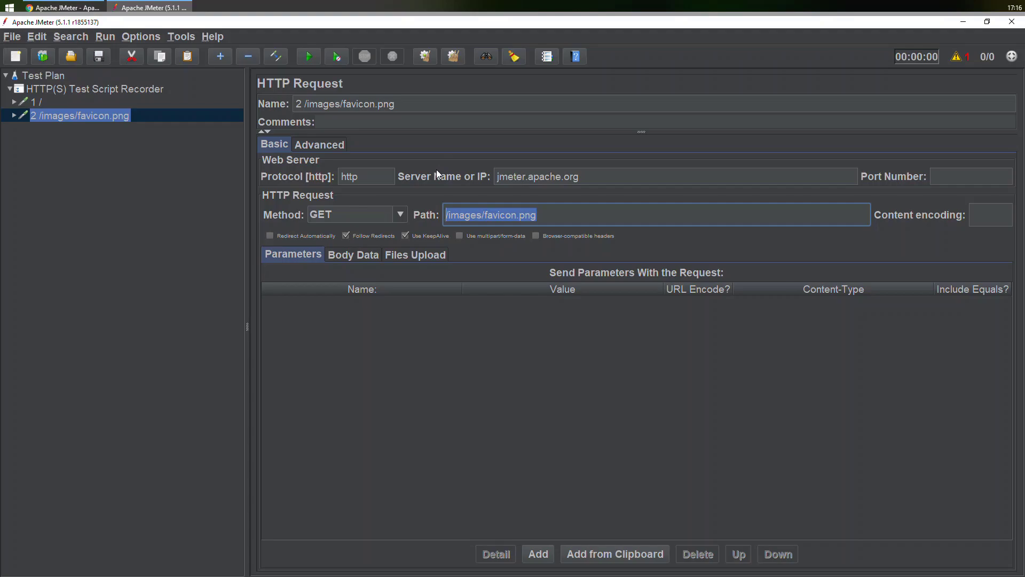
pyautogui.moveTo(428, 170)
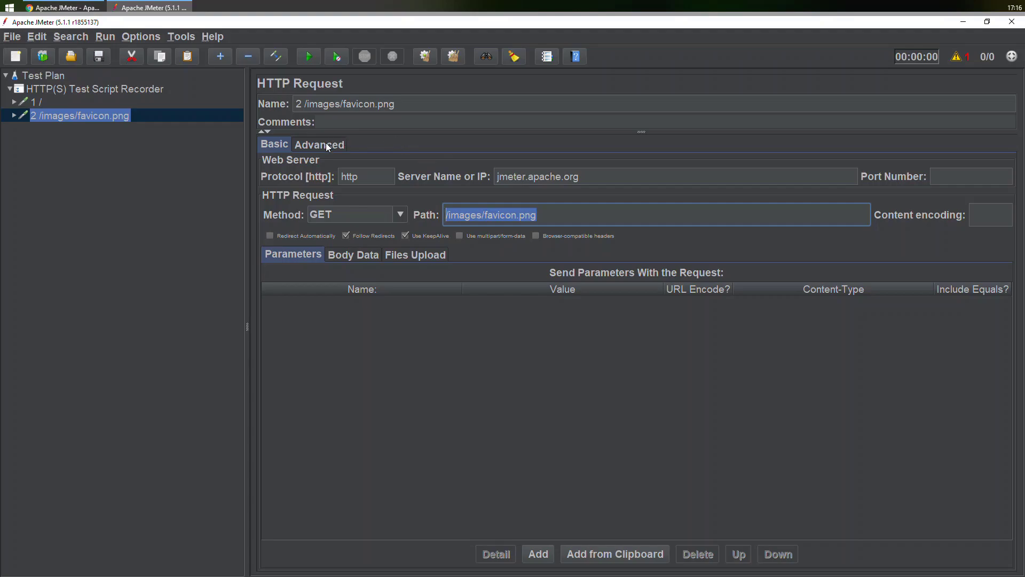
pyautogui.click(319, 145)
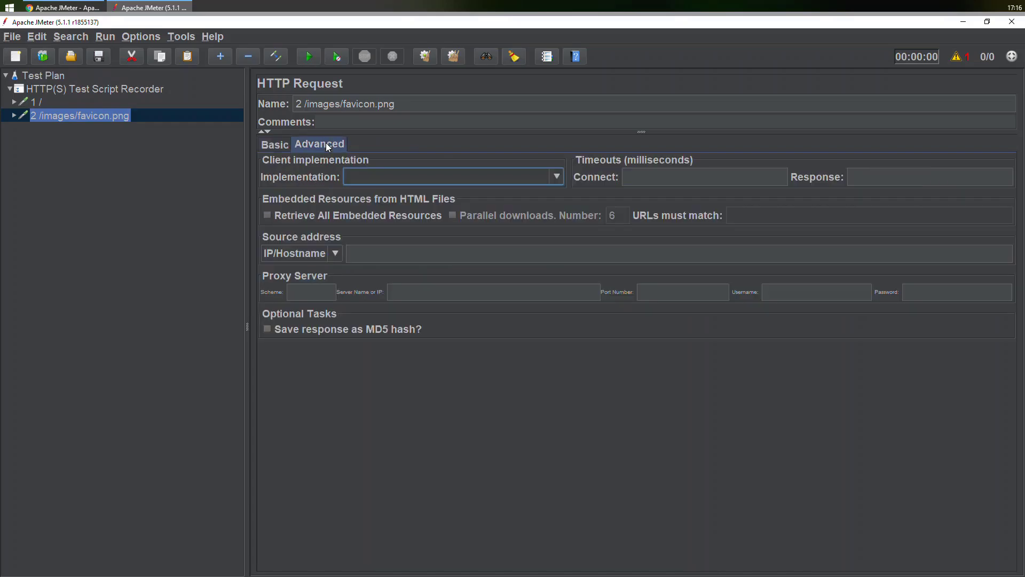
pyautogui.moveTo(332, 307)
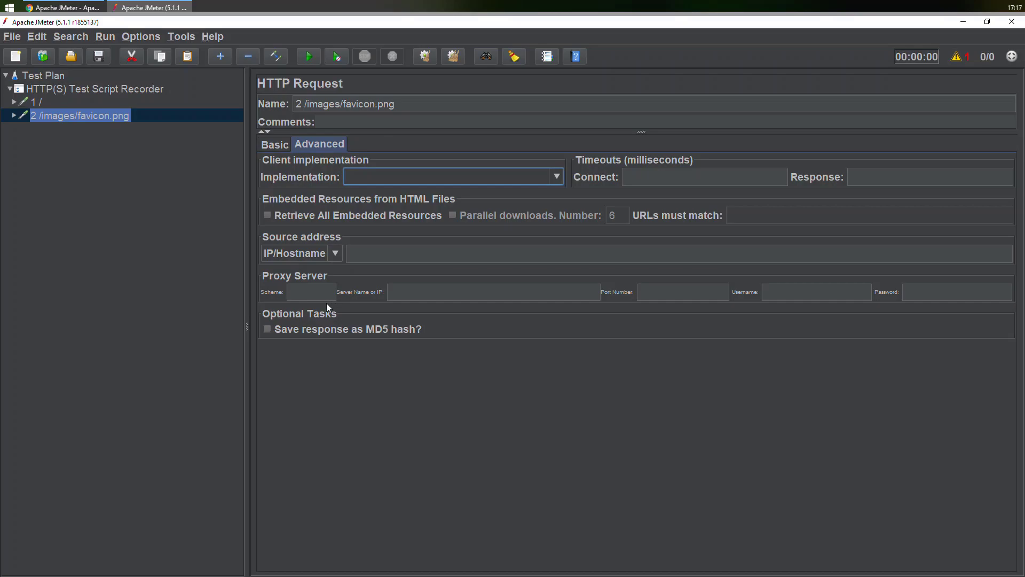
pyautogui.moveTo(44, 108)
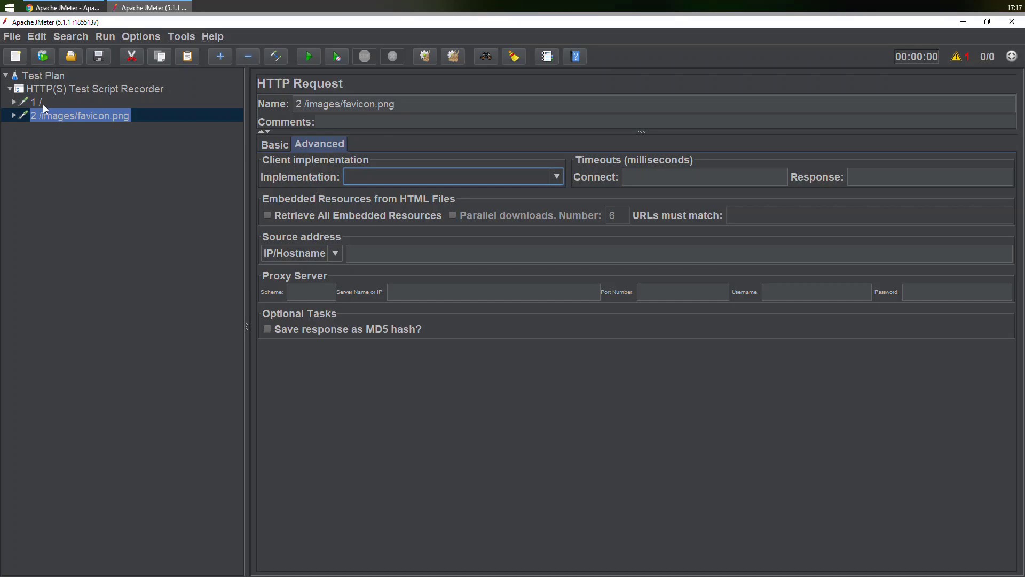
# Add the suggested static-file exclude pattern on the recorder's Requests Filtering tab.
pyautogui.click(93, 88)
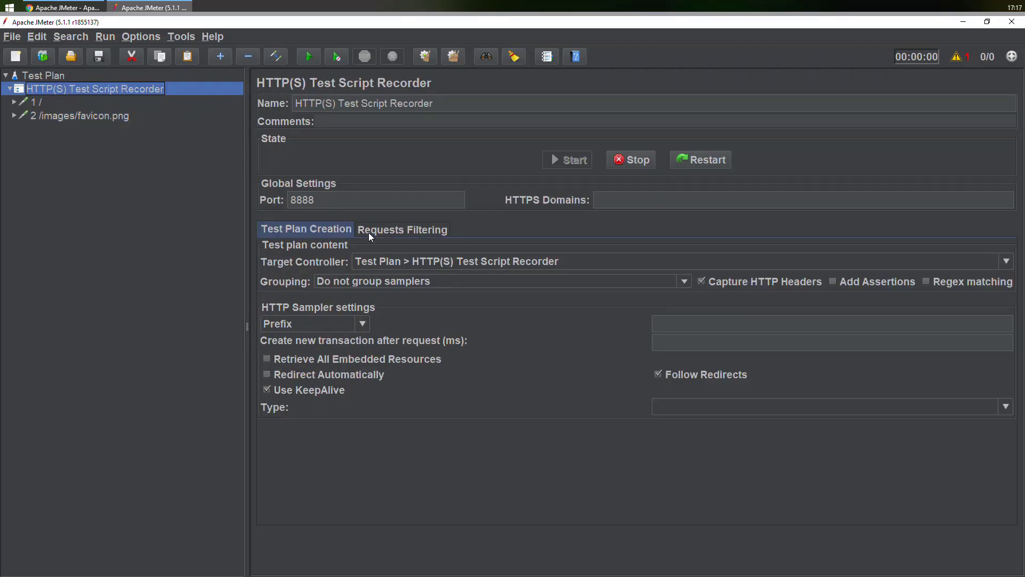
pyautogui.click(402, 229)
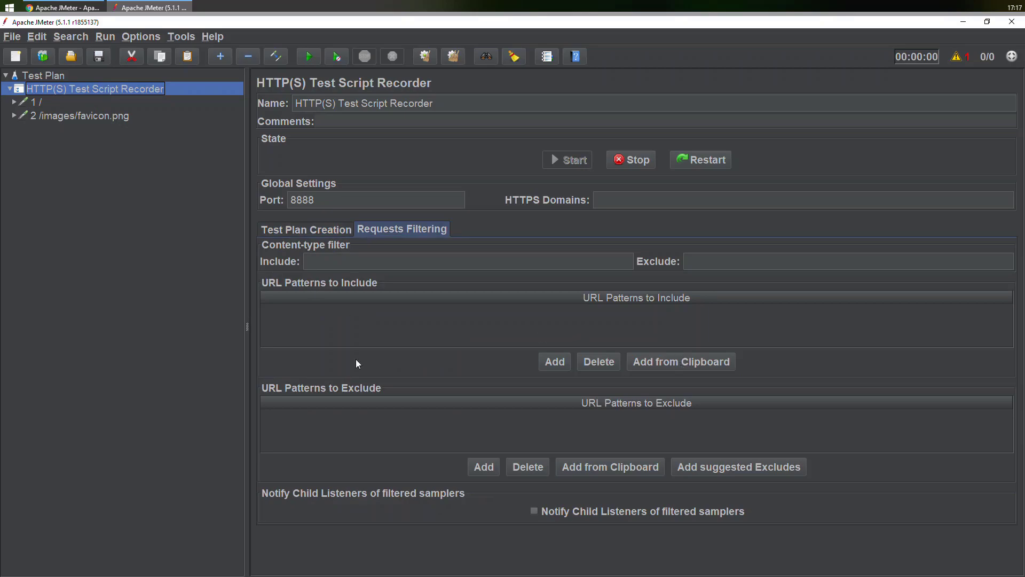
pyautogui.moveTo(428, 406)
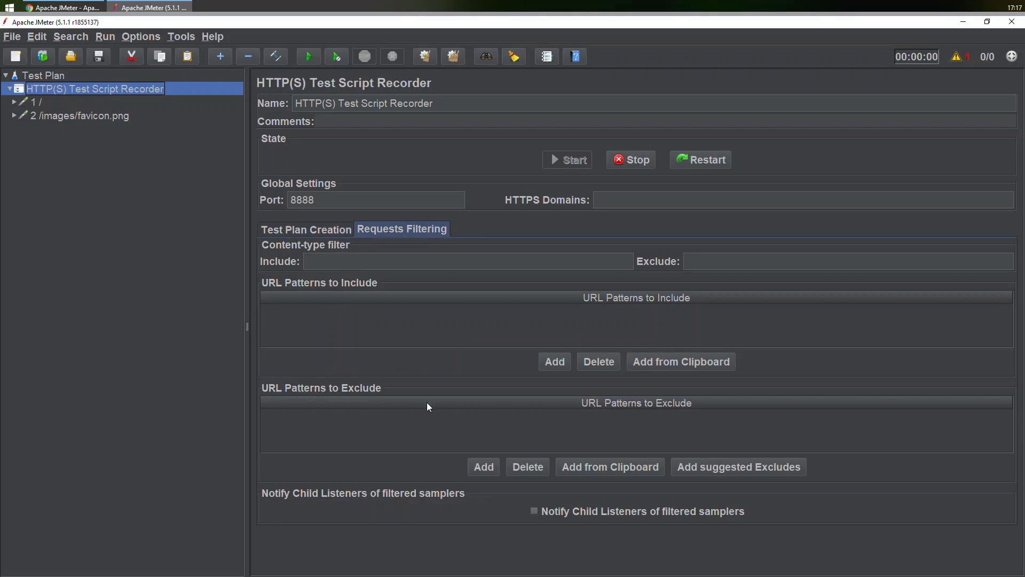
pyautogui.moveTo(752, 469)
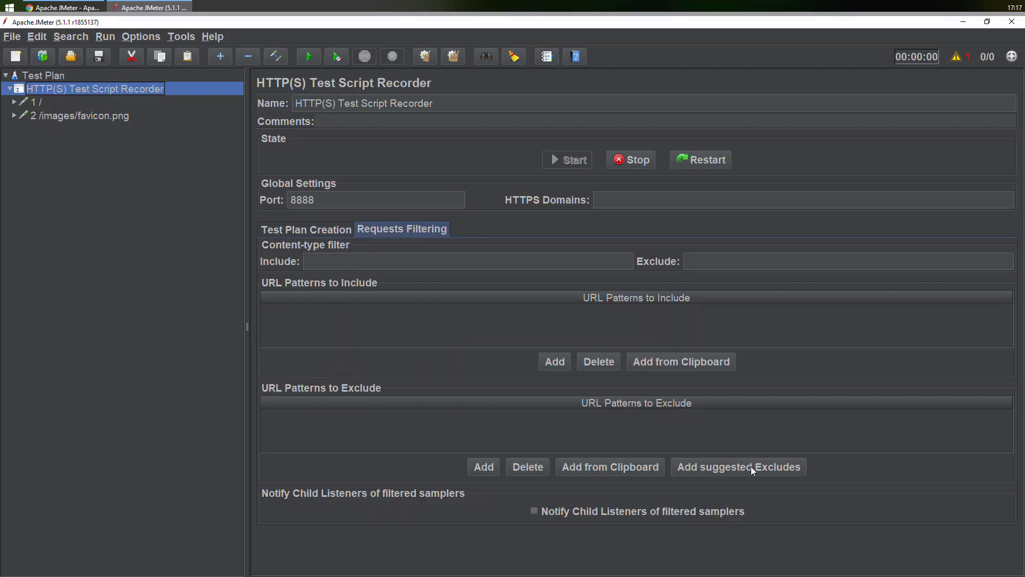
pyautogui.click(738, 466)
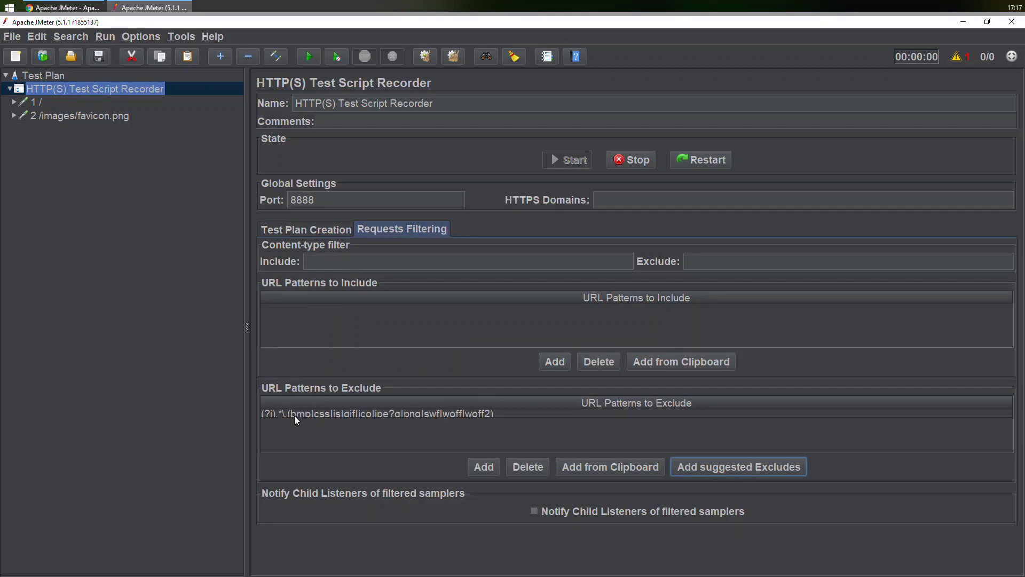
pyautogui.moveTo(329, 420)
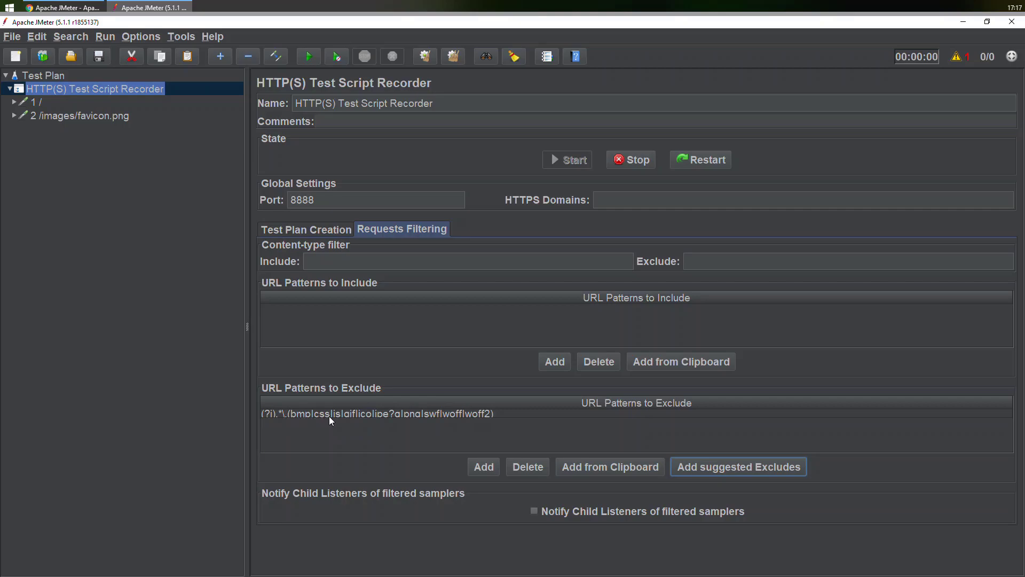
pyautogui.moveTo(335, 422)
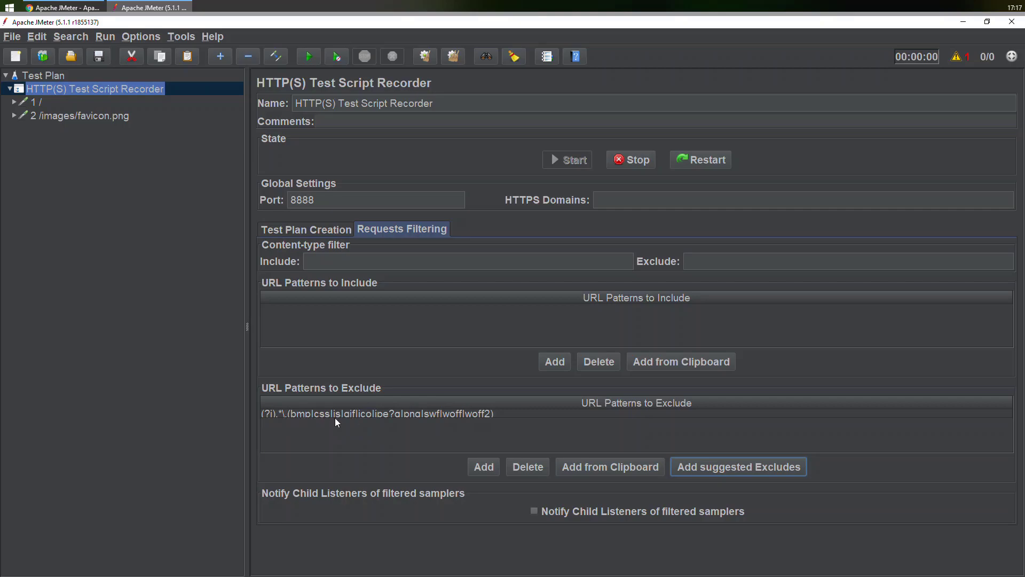
pyautogui.moveTo(472, 418)
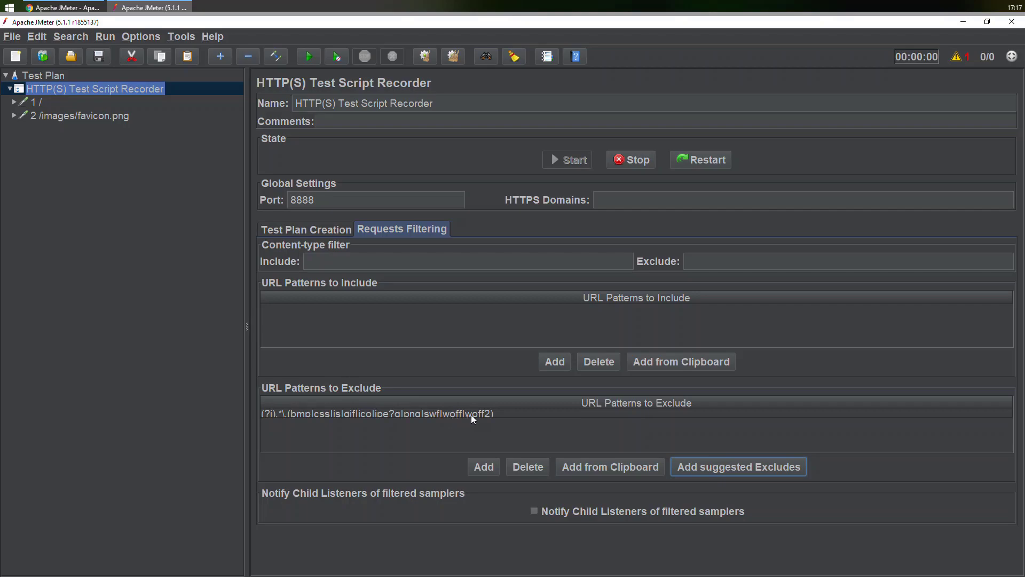
pyautogui.moveTo(350, 303)
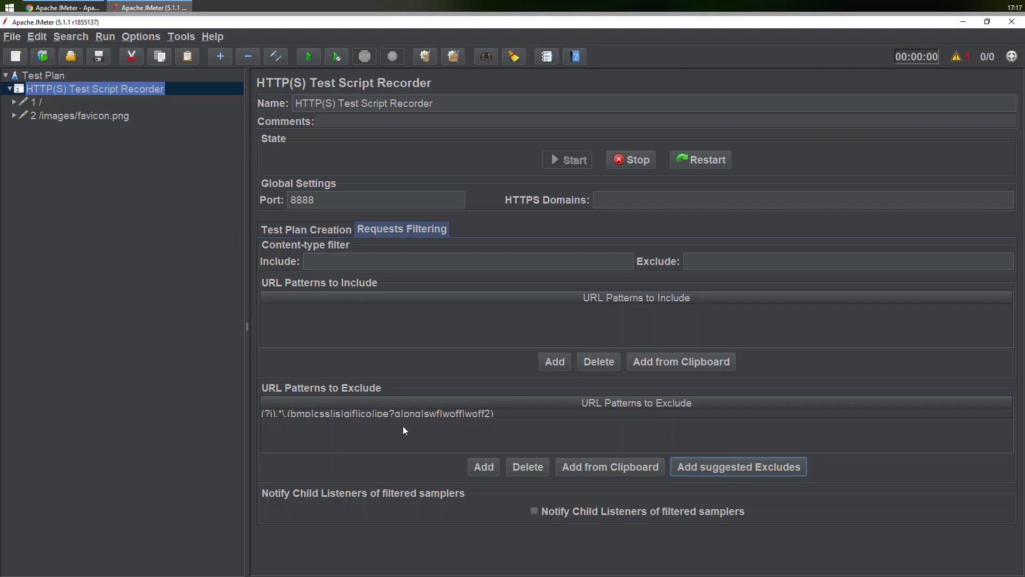
pyautogui.moveTo(441, 427)
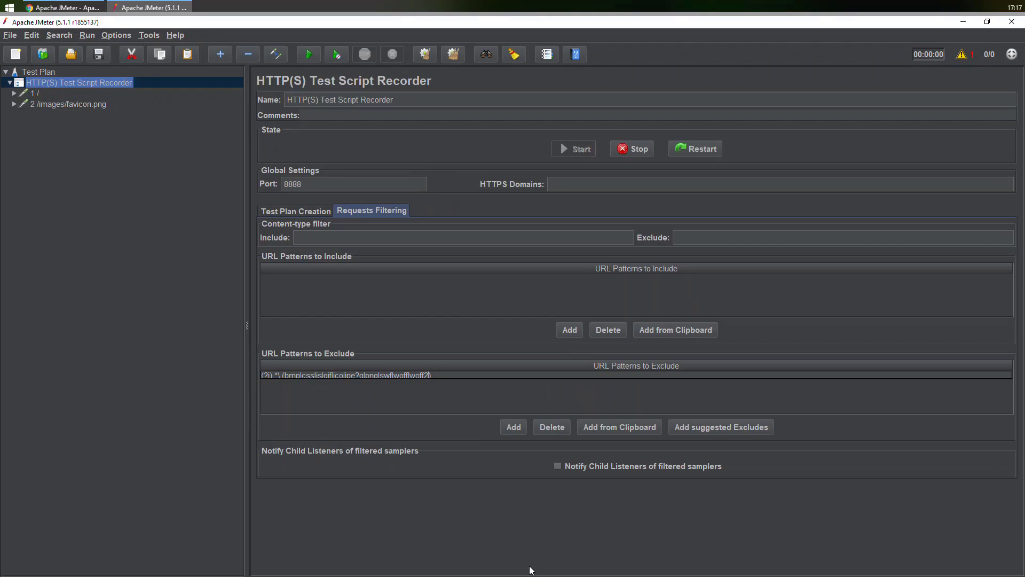
# Open the suggested exclude pattern row for editing.
pyautogui.click(430, 375)
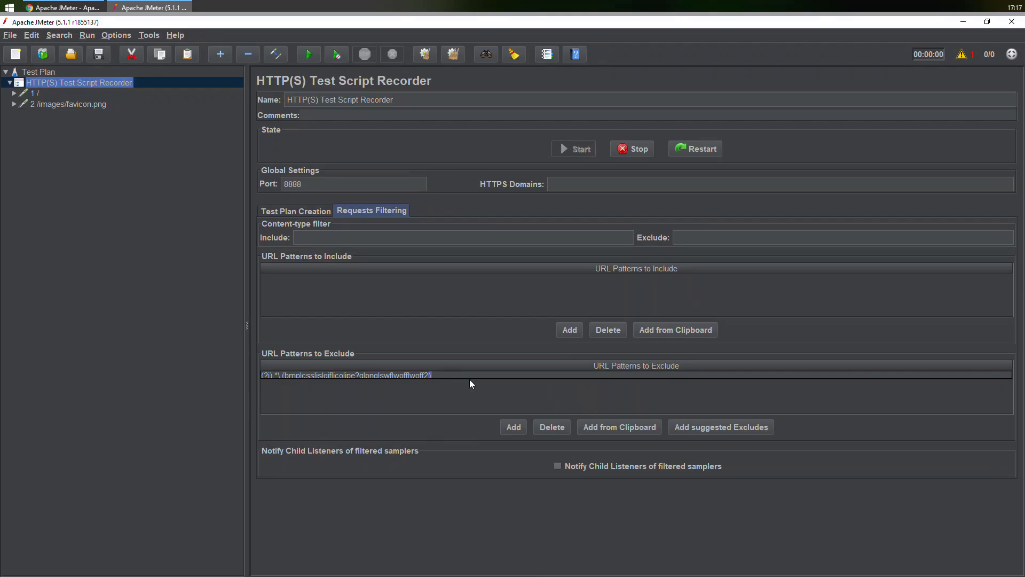
pyautogui.moveTo(459, 404)
pyautogui.write('|png')
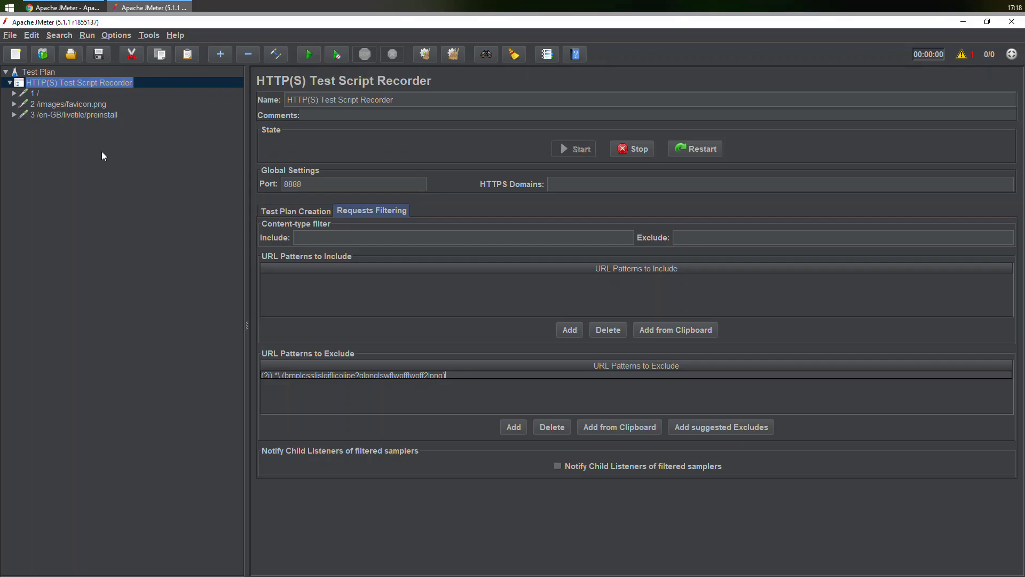
# Open the JMeter User's Manual in Chrome from the sidebar.
pyautogui.click(62, 7)
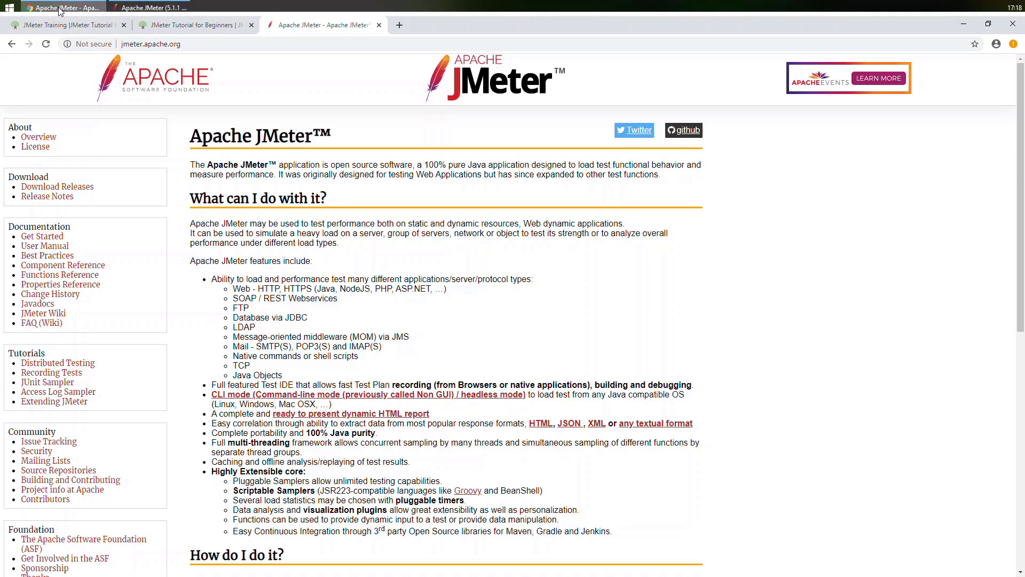
pyautogui.moveTo(103, 120)
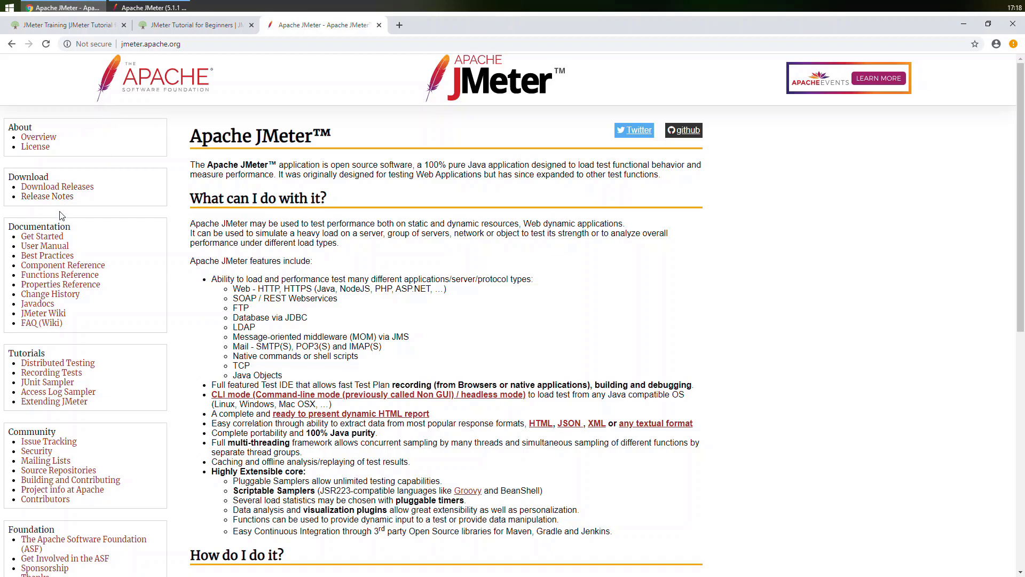
pyautogui.click(45, 245)
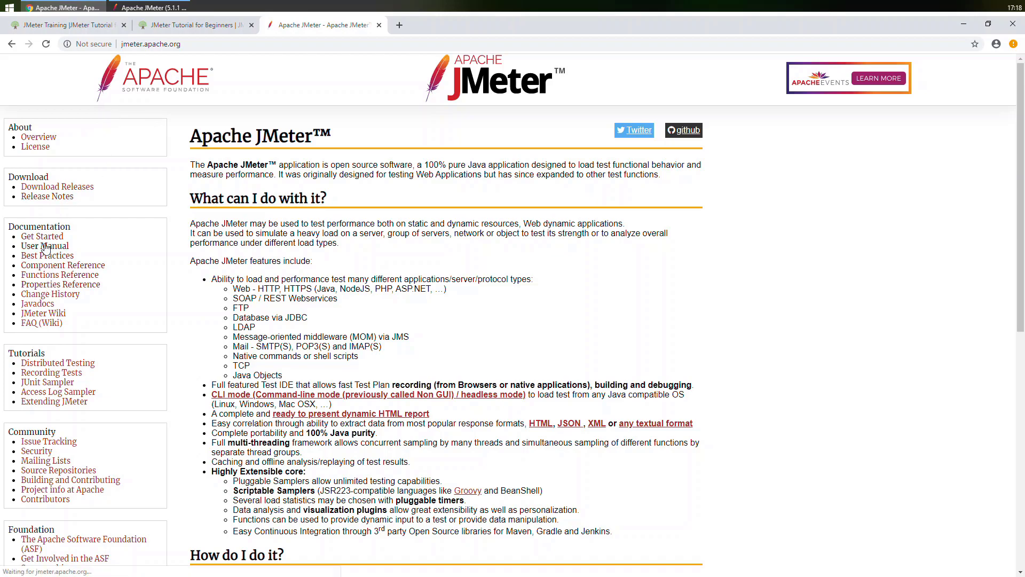
pyautogui.click(45, 246)
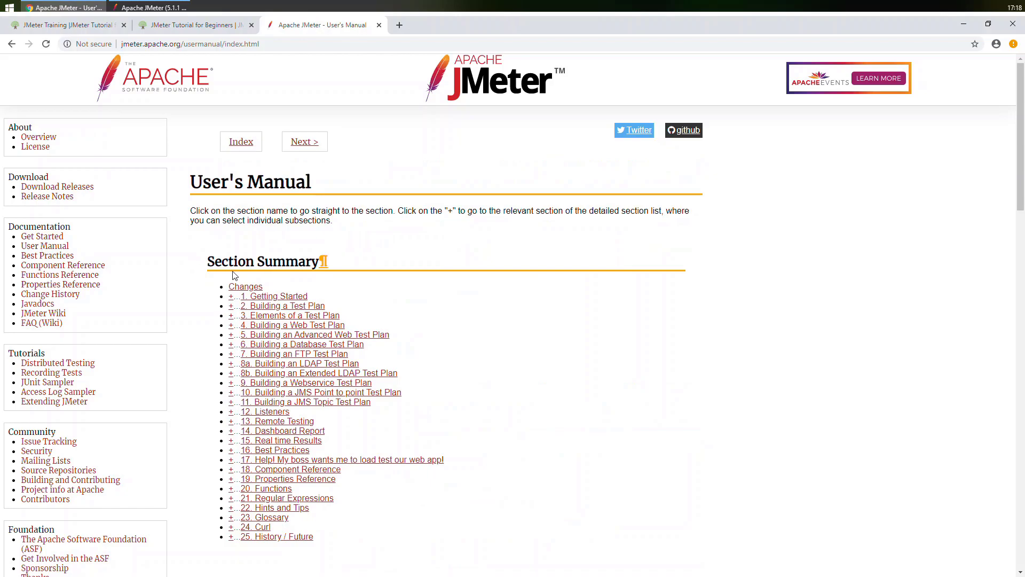
pyautogui.scroll(-3)
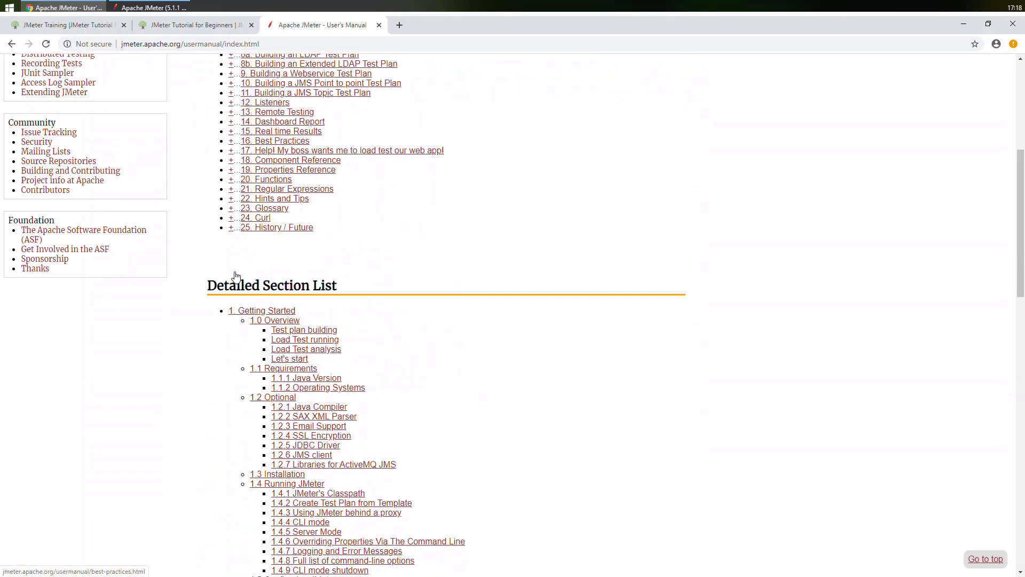
pyautogui.scroll(3)
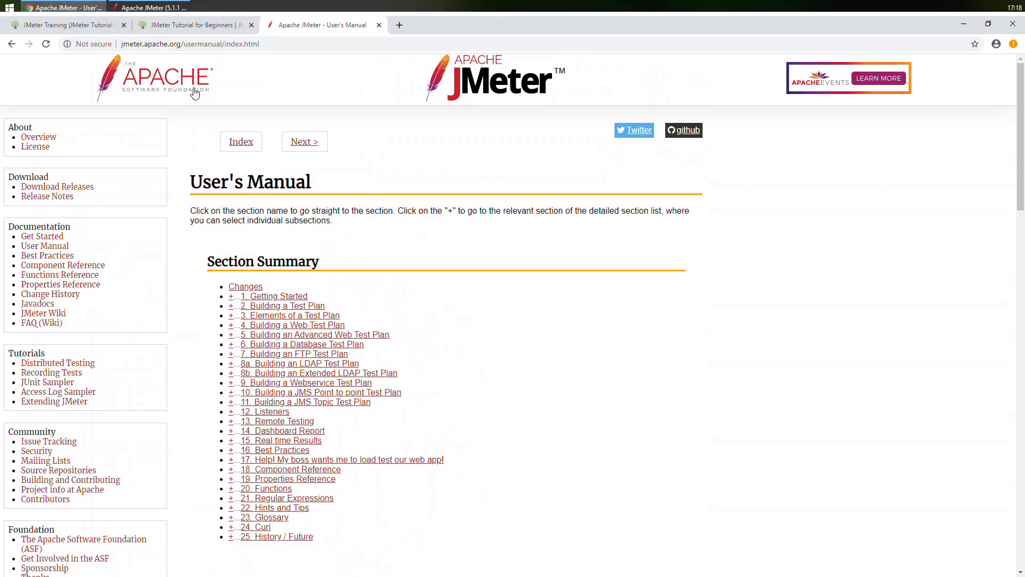
pyautogui.moveTo(47, 196)
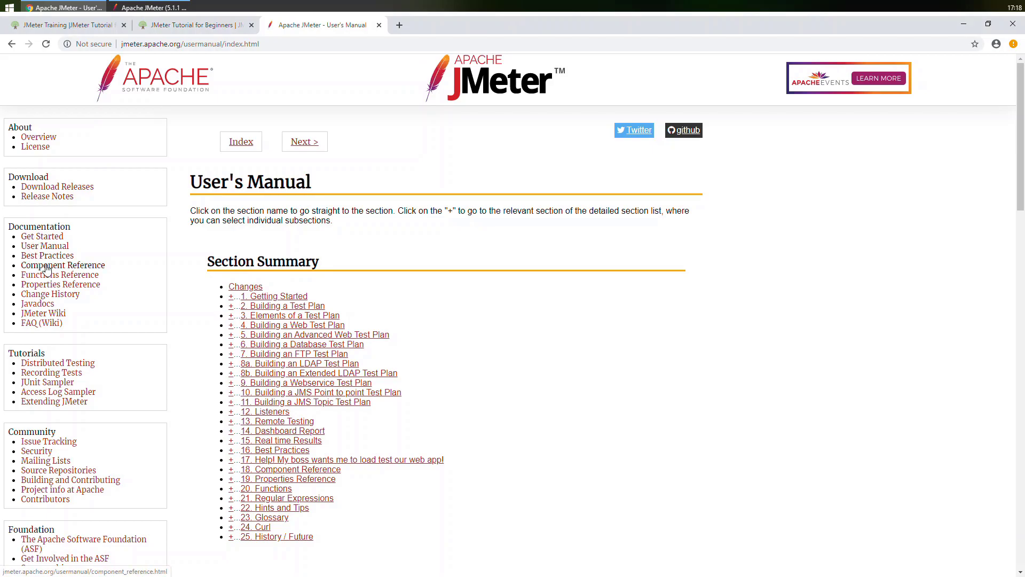
# Visit the Component Reference page, then check the recorded requests in JMeter.
pyautogui.click(62, 264)
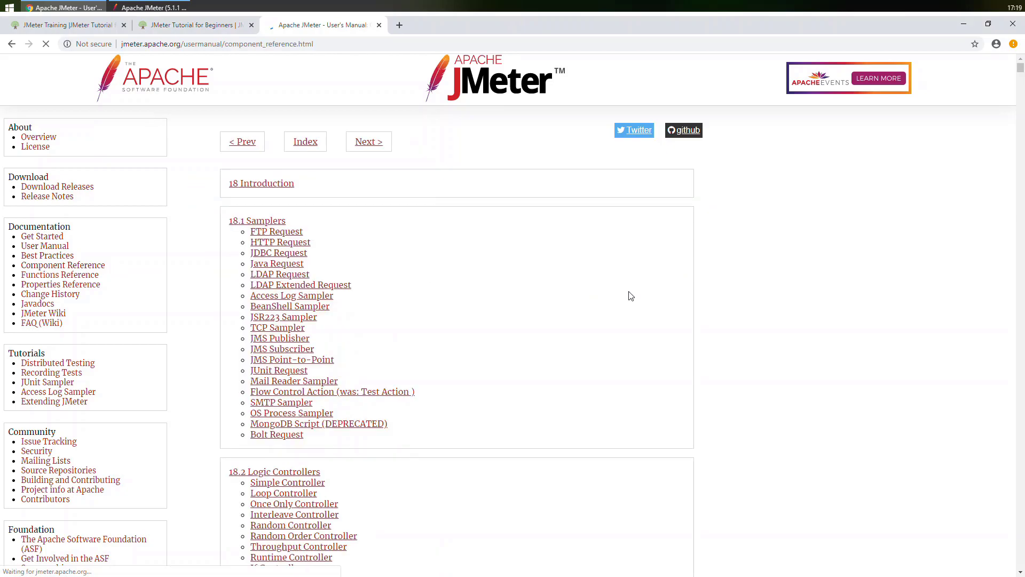
pyautogui.click(276, 231)
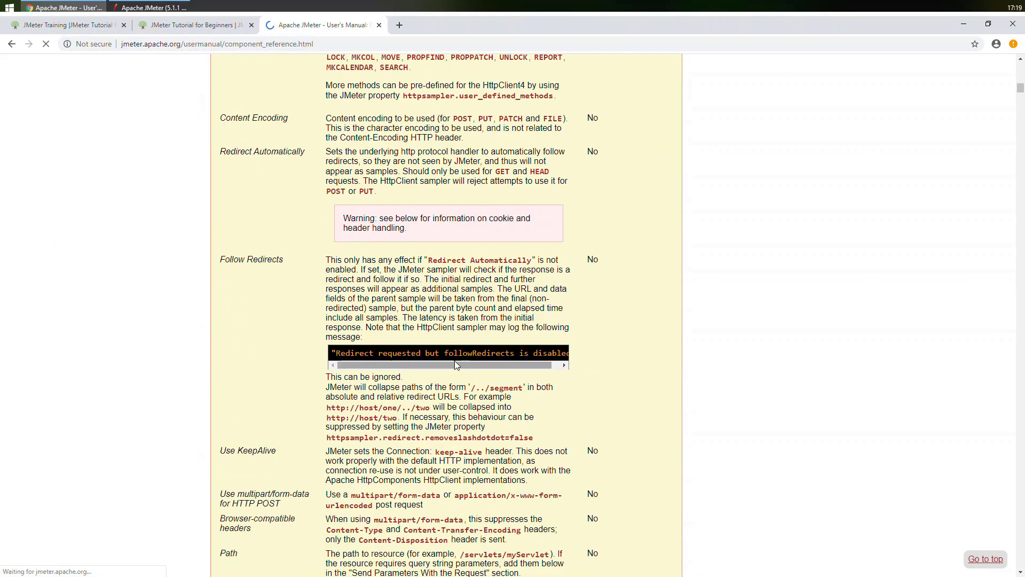
pyautogui.click(150, 7)
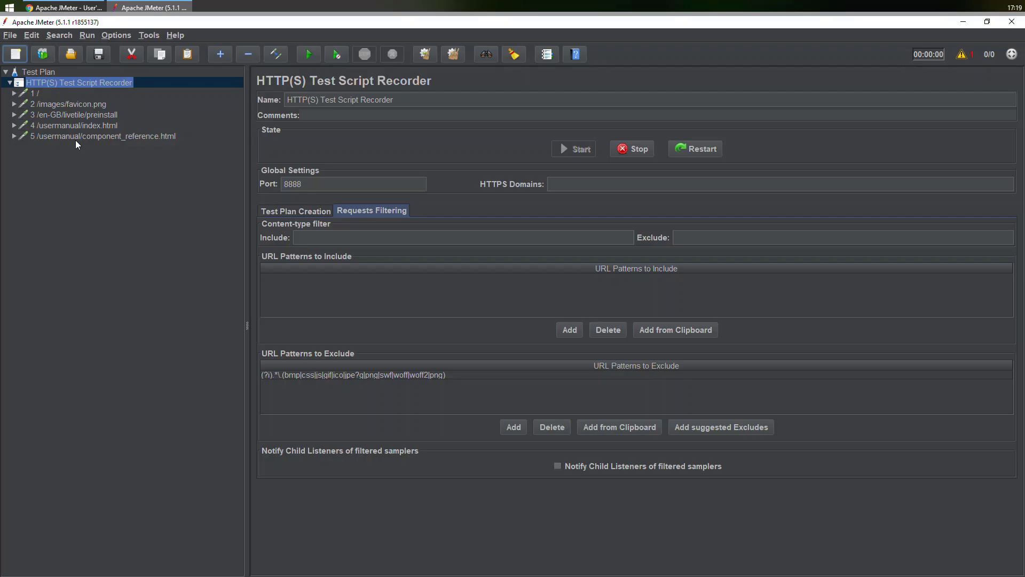
# Inspect the recorded request's server jmeter.apache.org and path /usermanual/component_reference.html.
pyautogui.click(105, 137)
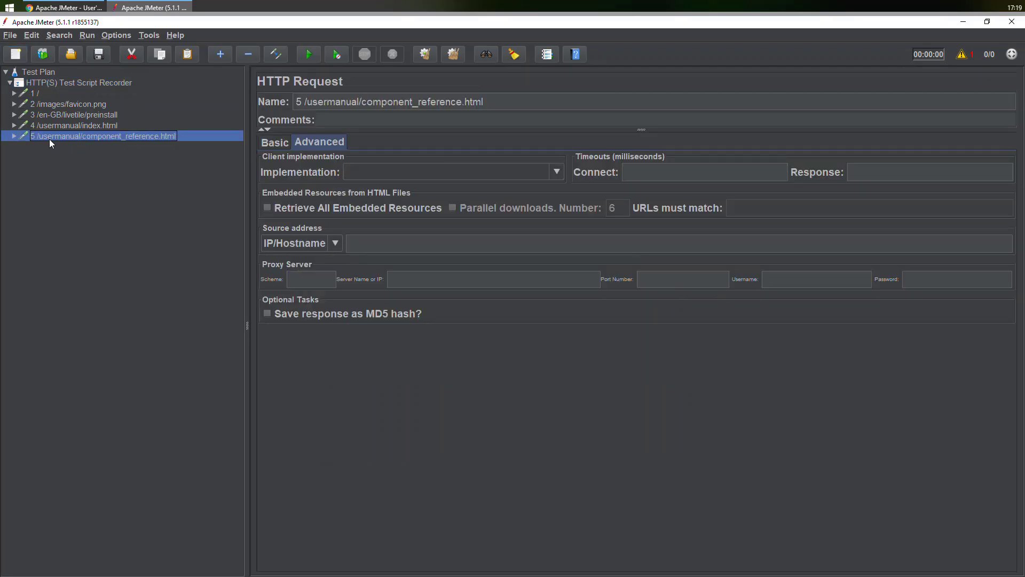
pyautogui.click(274, 142)
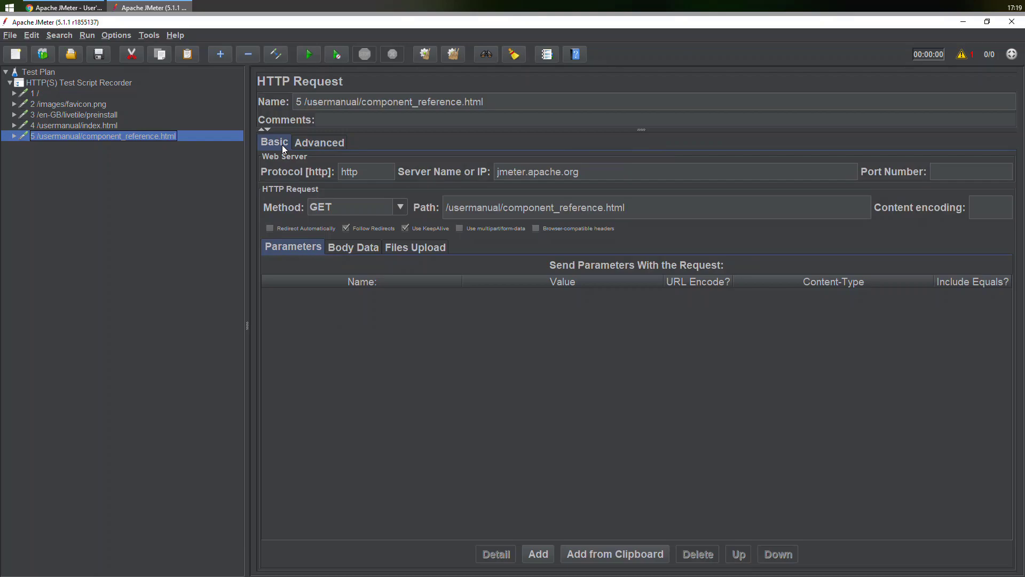
pyautogui.moveTo(635, 231)
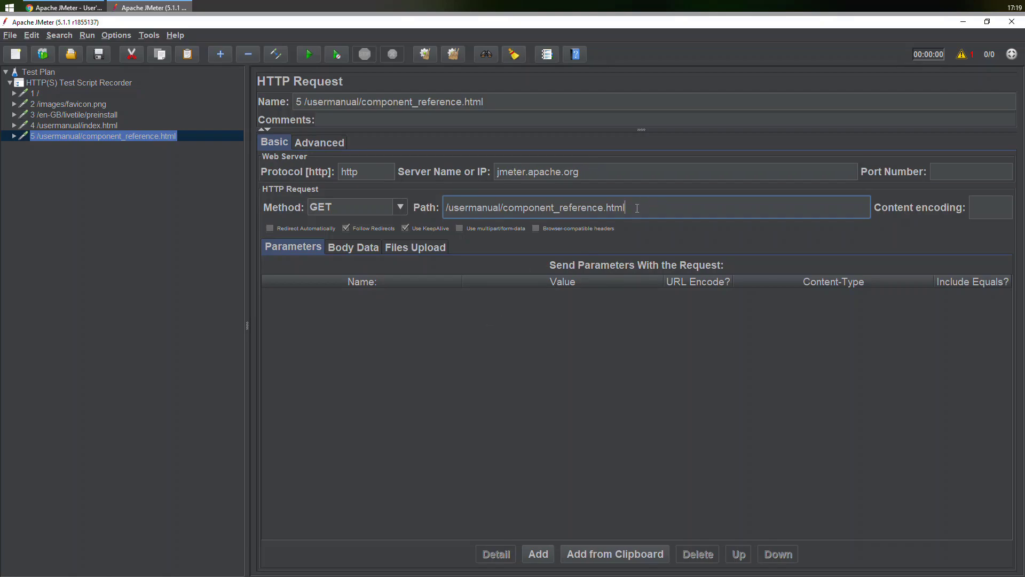
pyautogui.tripleClick(533, 207)
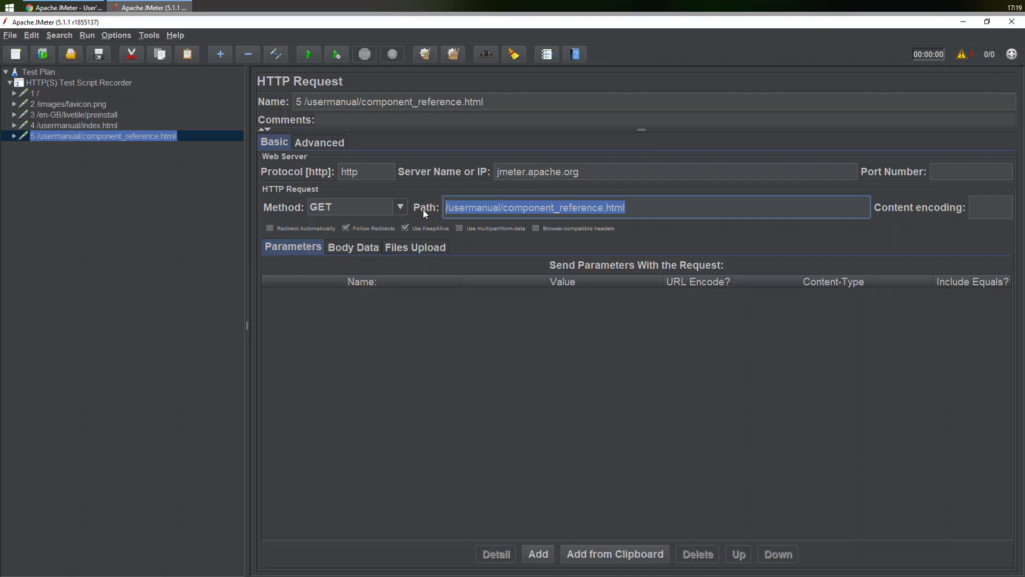
pyautogui.moveTo(263, 178)
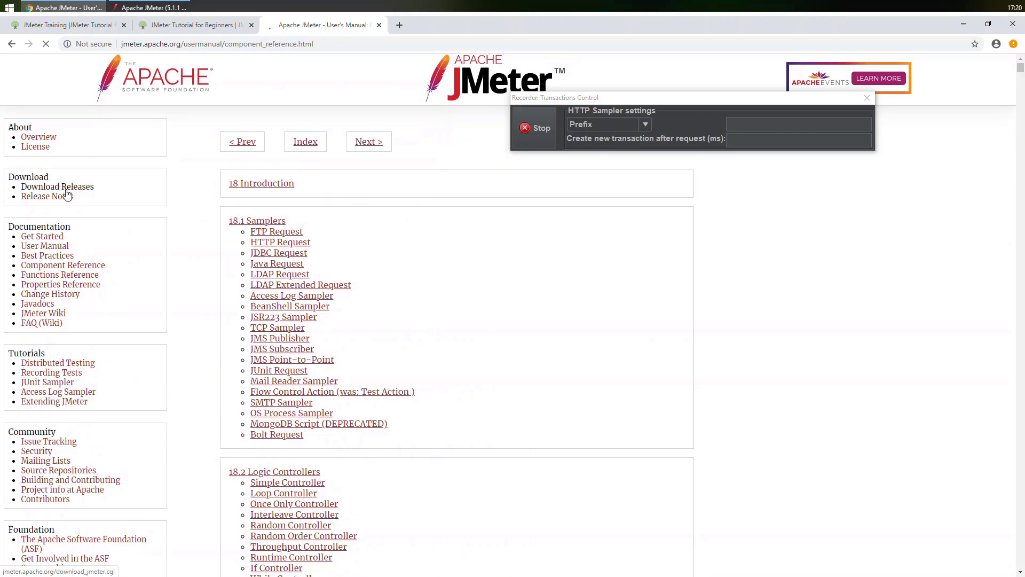
# Enter 'Dowload' as the recorder's sampler prefix and visit the Download Releases page.
pyautogui.click(799, 124)
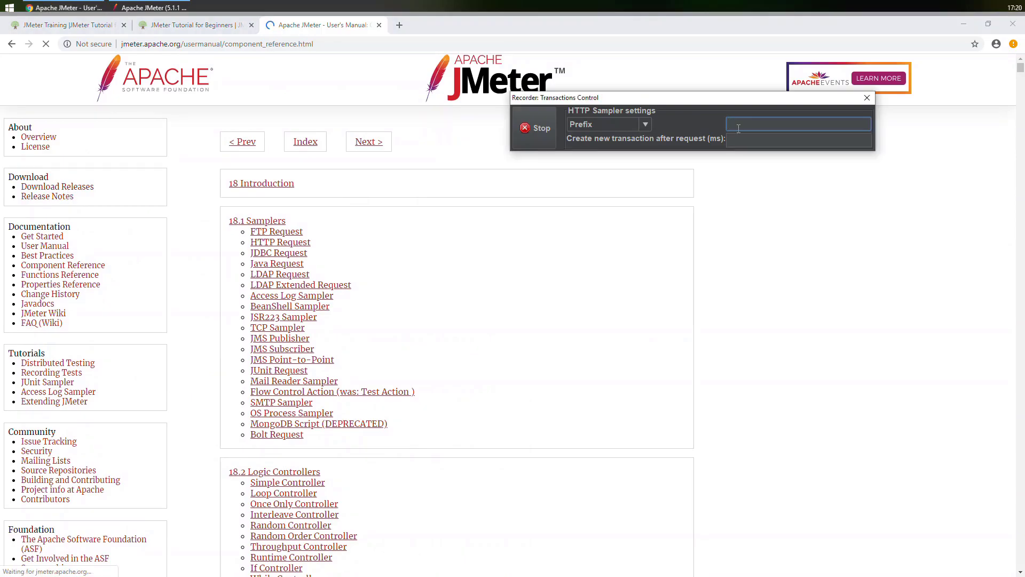
pyautogui.write('Dowload Releases')
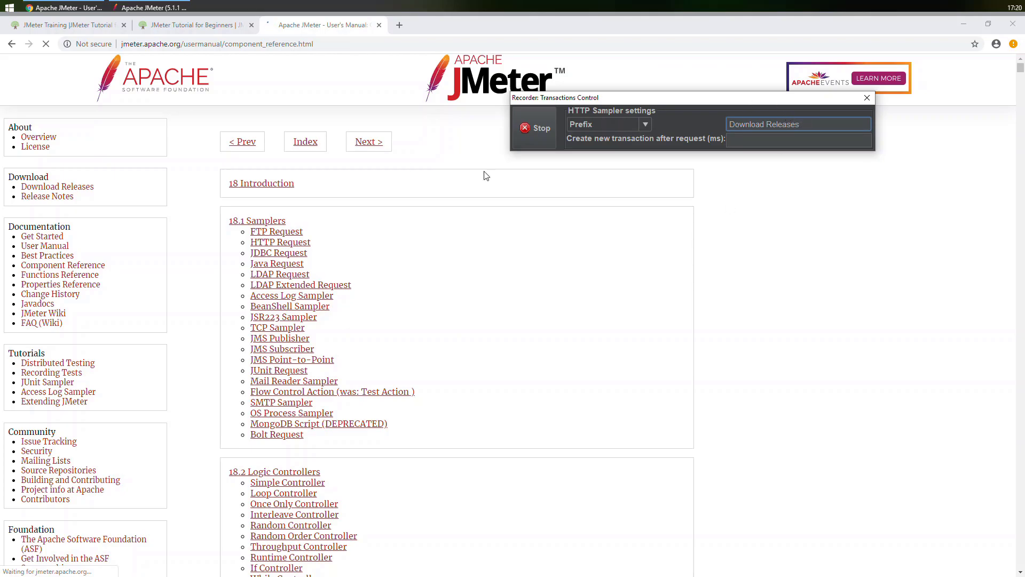
pyautogui.click(57, 186)
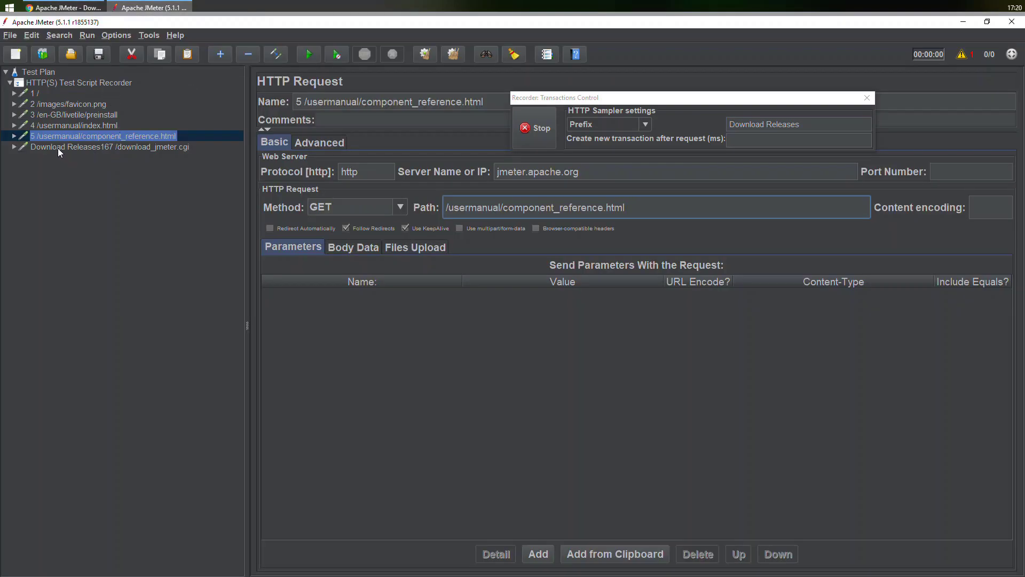
# View the 'Download Releases167 /download_jmeter.cgi' sampler's GET settings for jmeter.apache.org.
pyautogui.click(110, 146)
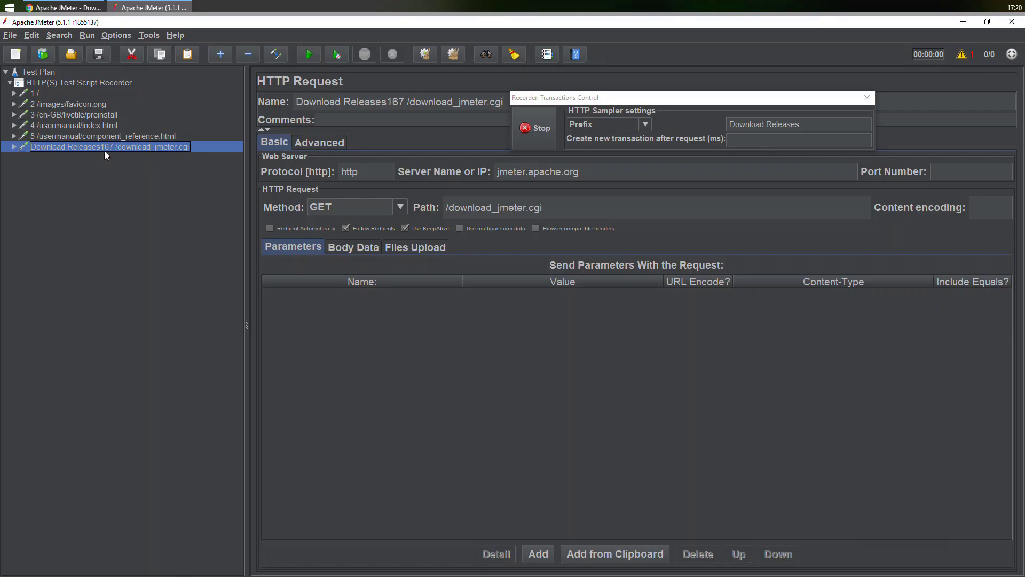
pyautogui.moveTo(105, 153)
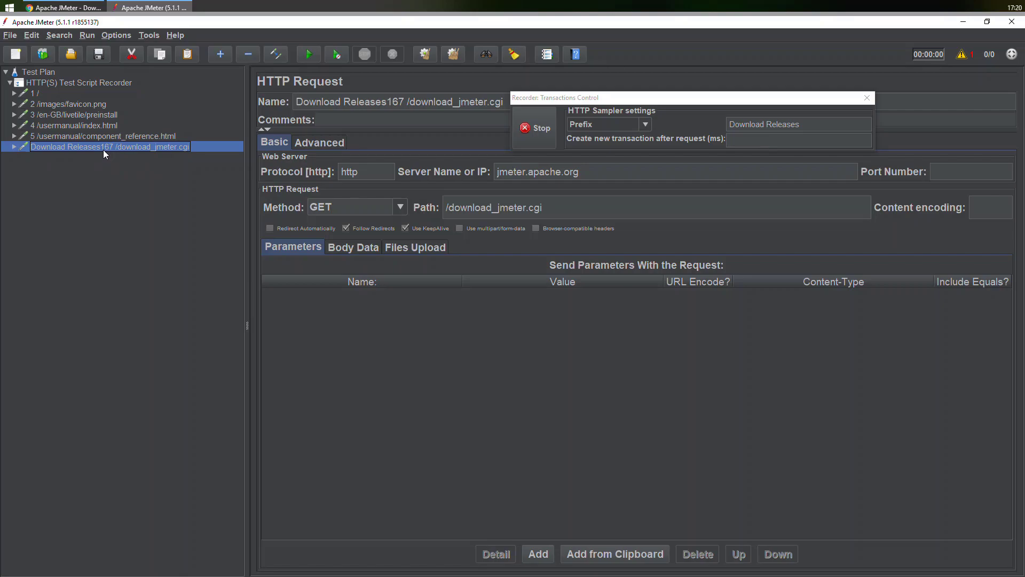
pyautogui.moveTo(155, 136)
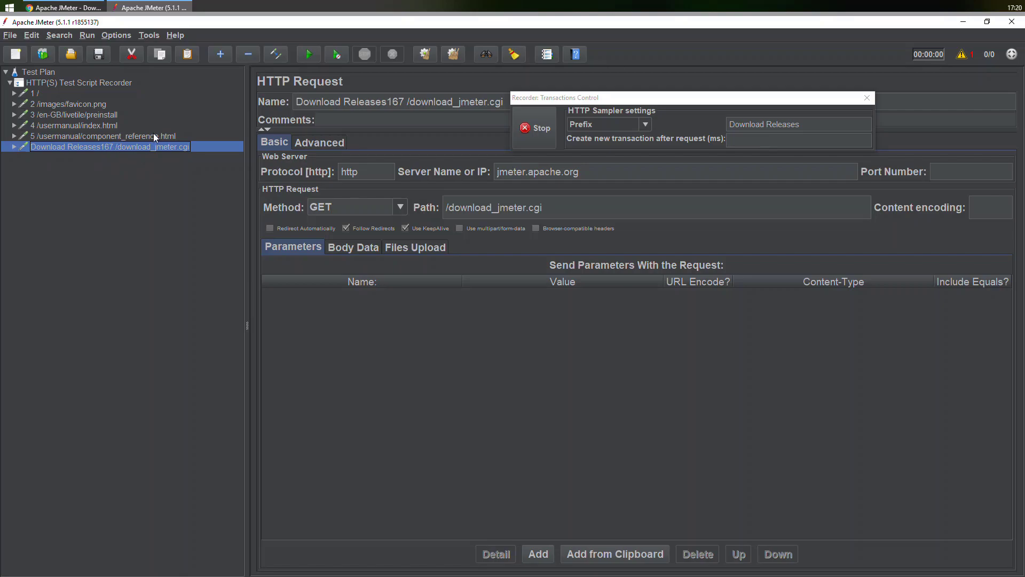
pyautogui.moveTo(89, 37)
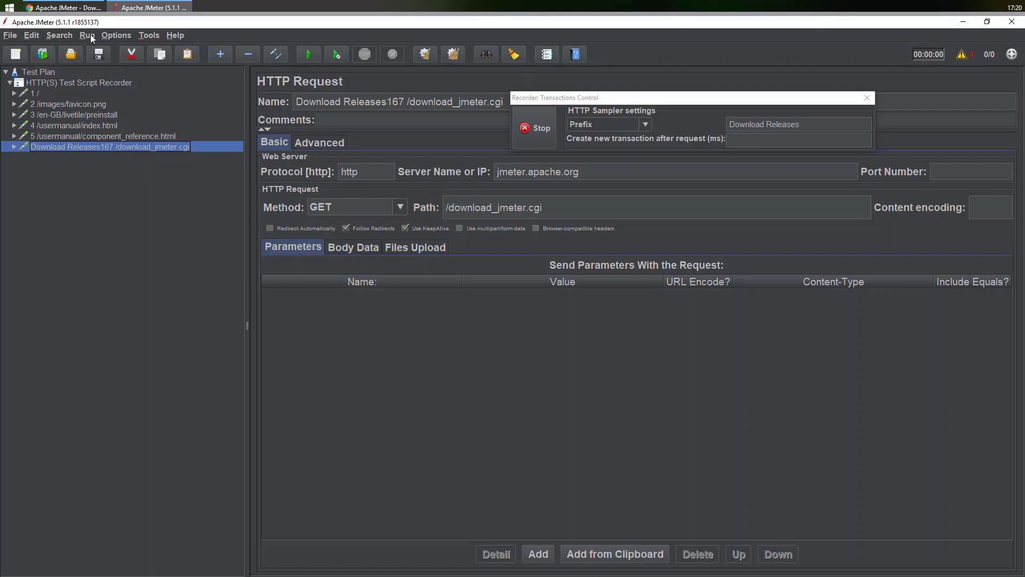